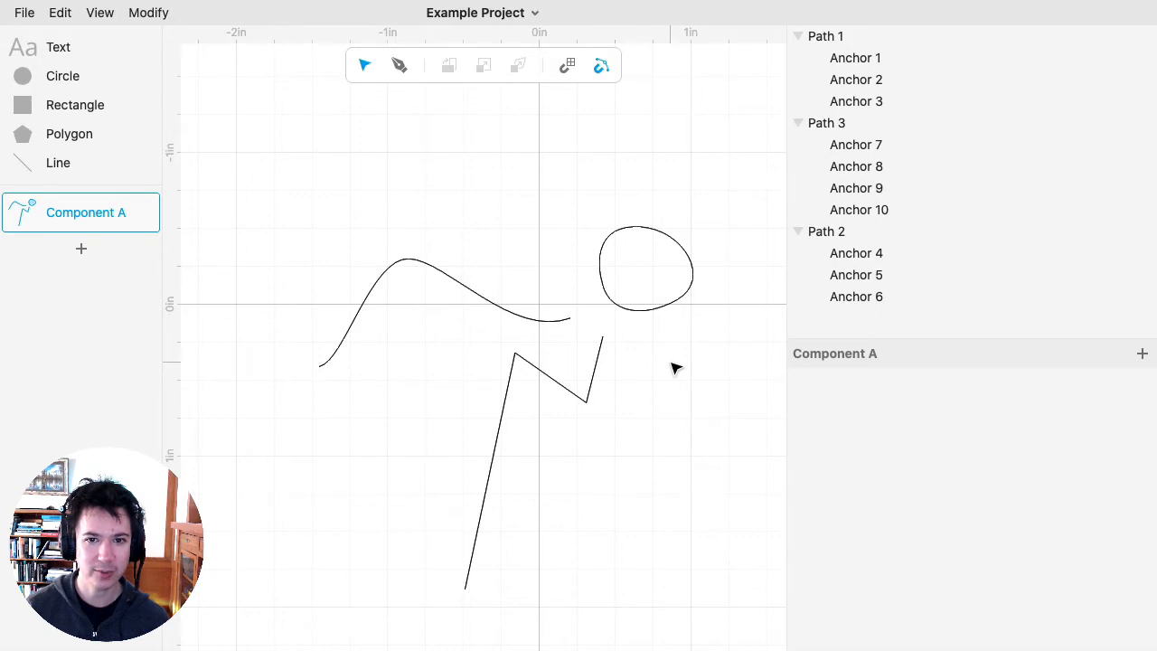
pyautogui.moveTo(582, 325)
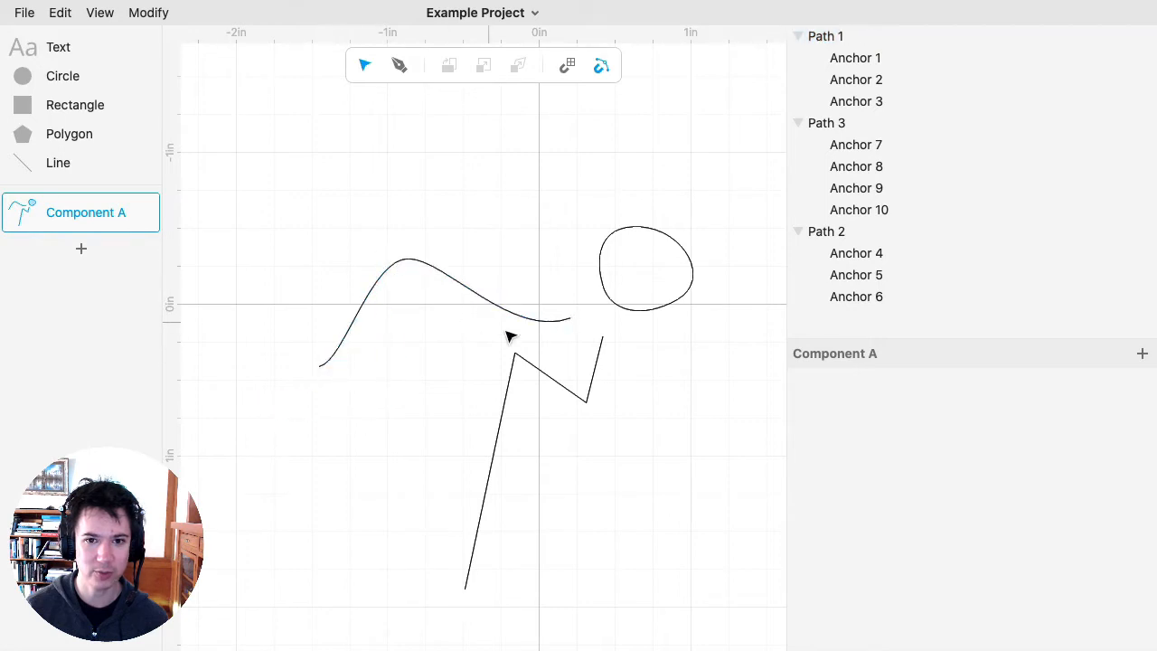
# Delete the small loop (Path 2), then select the curve and zigzag paths together.
pyautogui.click(825, 123)
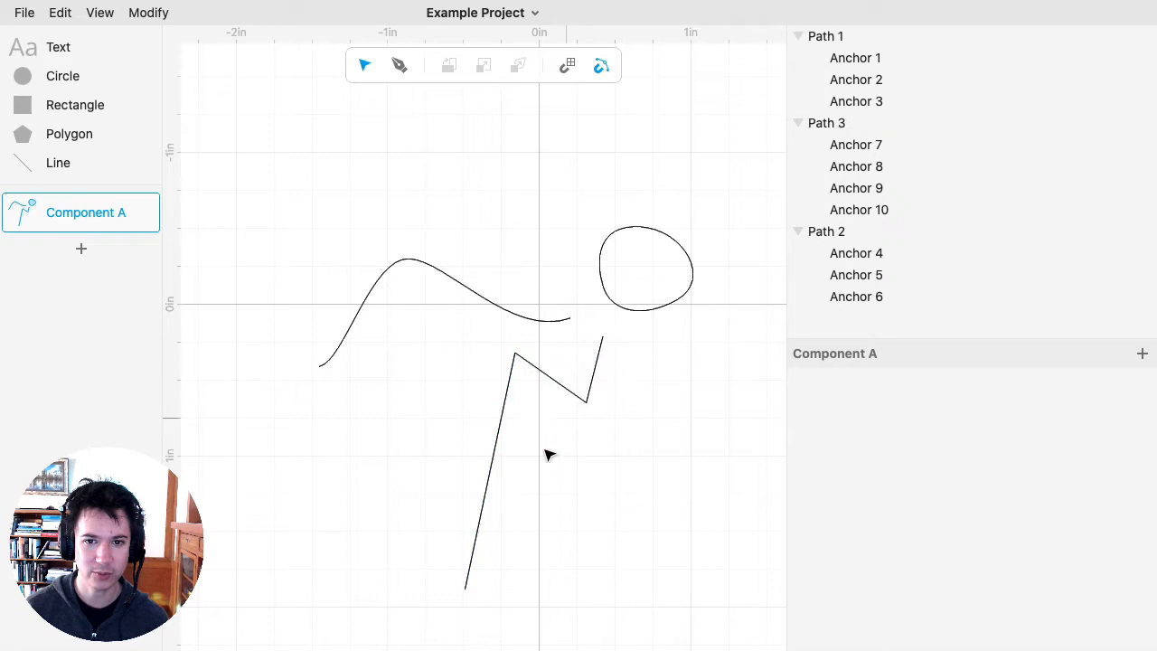
pyautogui.moveTo(673, 316)
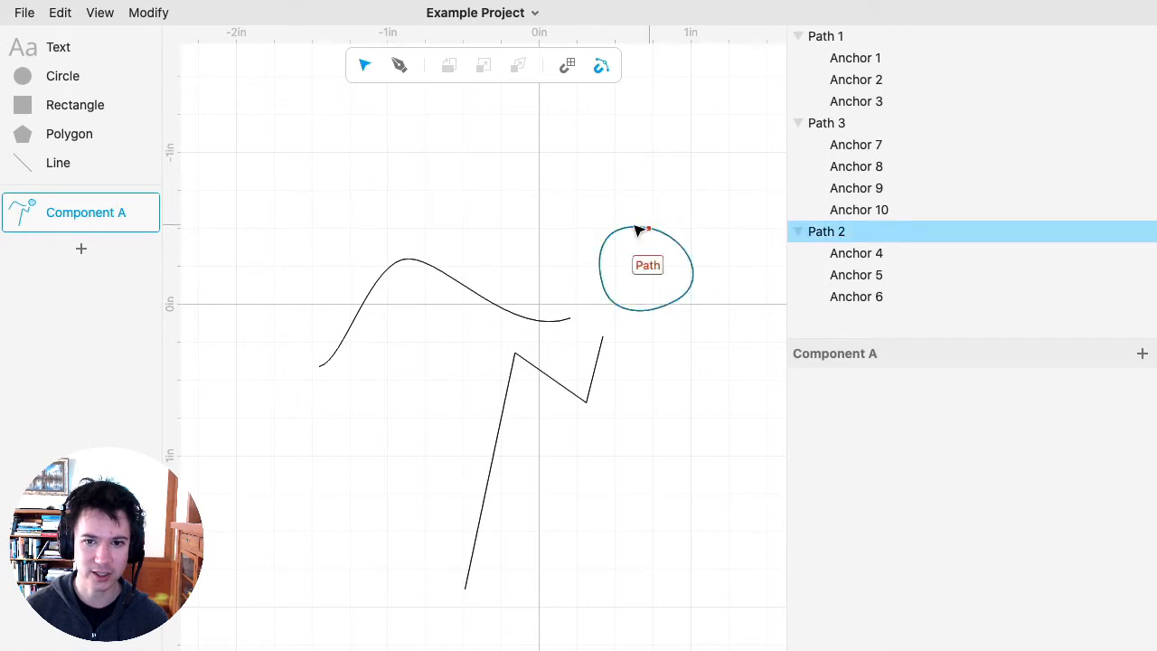
pyautogui.click(643, 358)
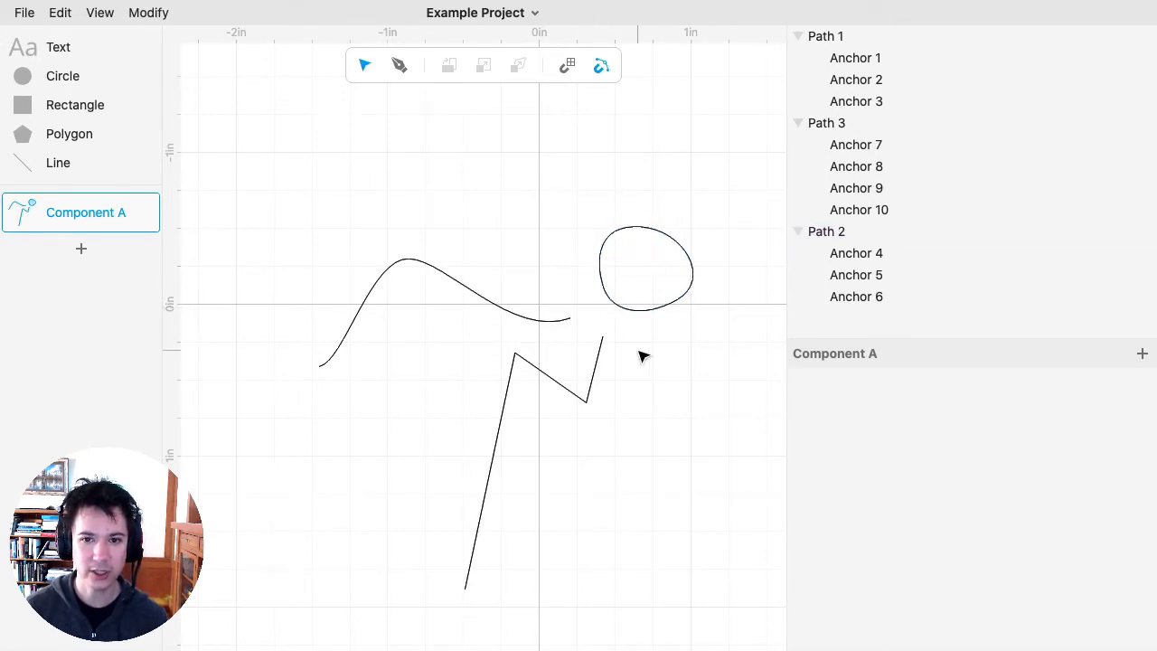
pyautogui.moveTo(685, 349)
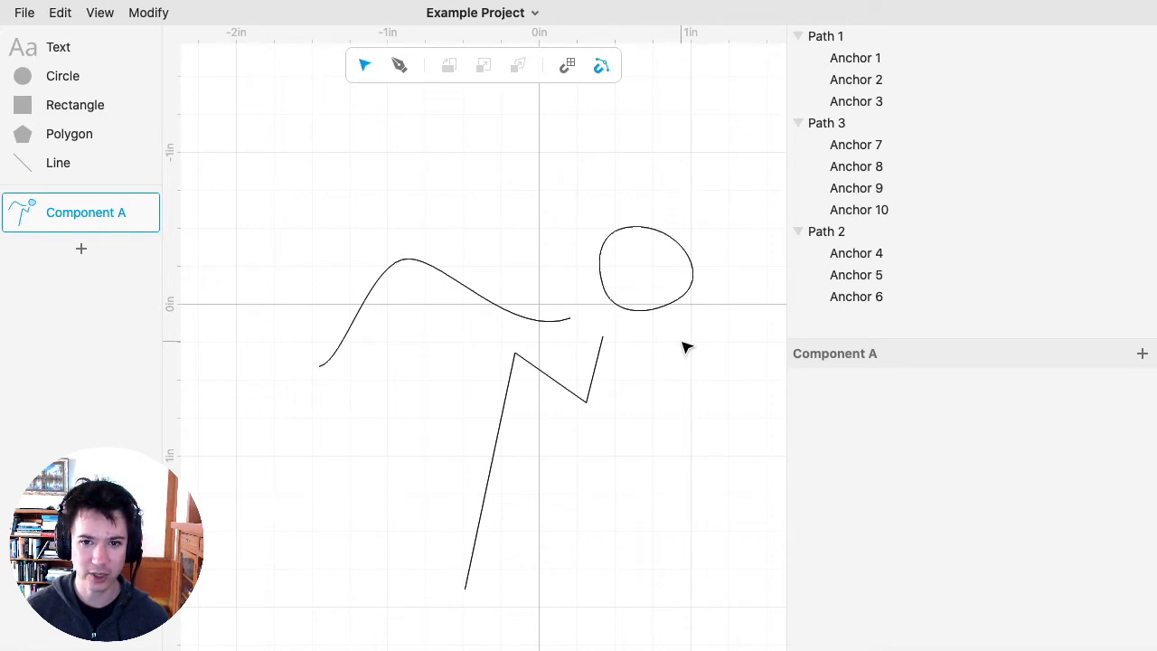
pyautogui.click(645, 268)
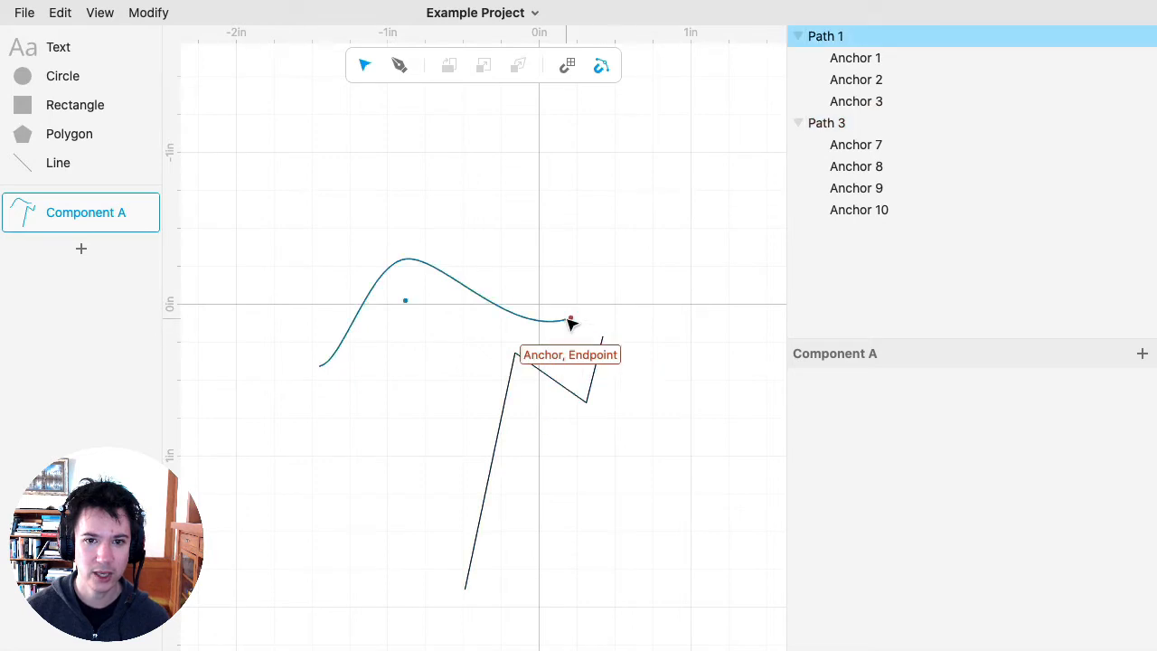
pyautogui.click(639, 452)
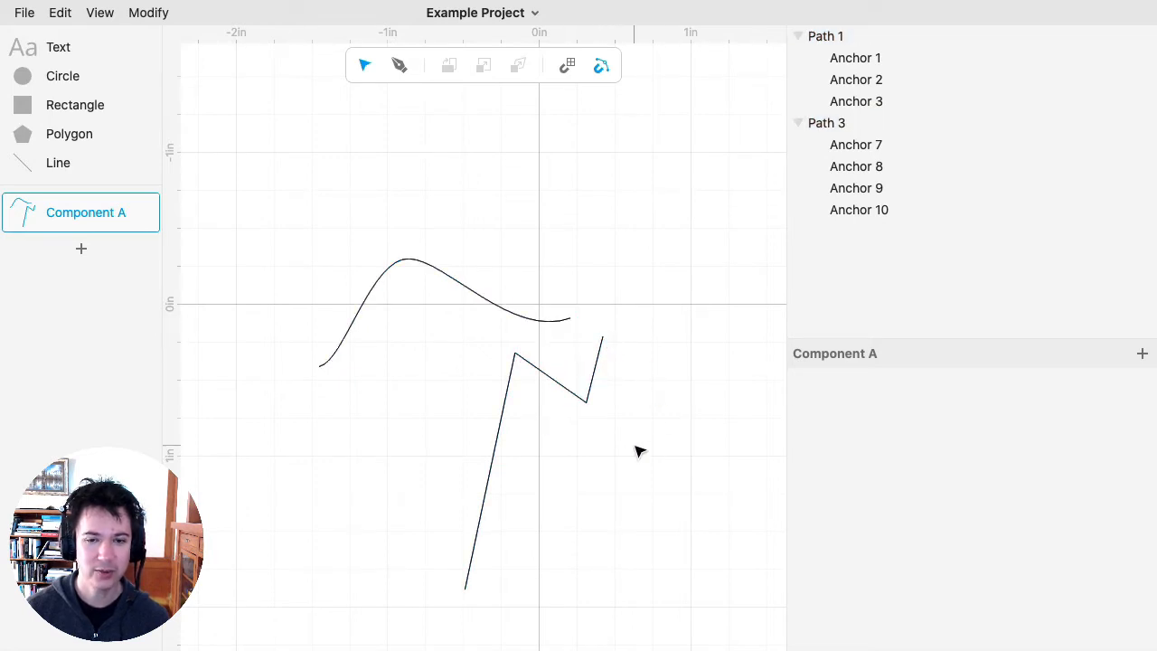
pyautogui.moveTo(672, 605)
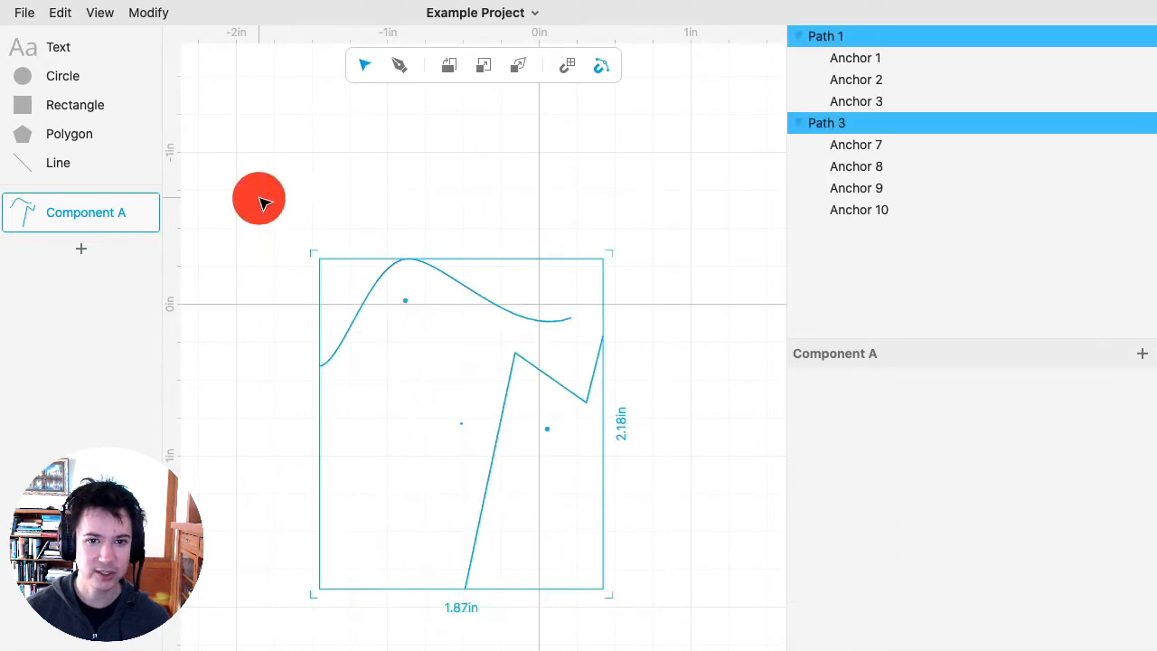
# Apply Merge Paths to the curve and zigzag, producing Group 1, and select that group.
pyautogui.click(148, 13)
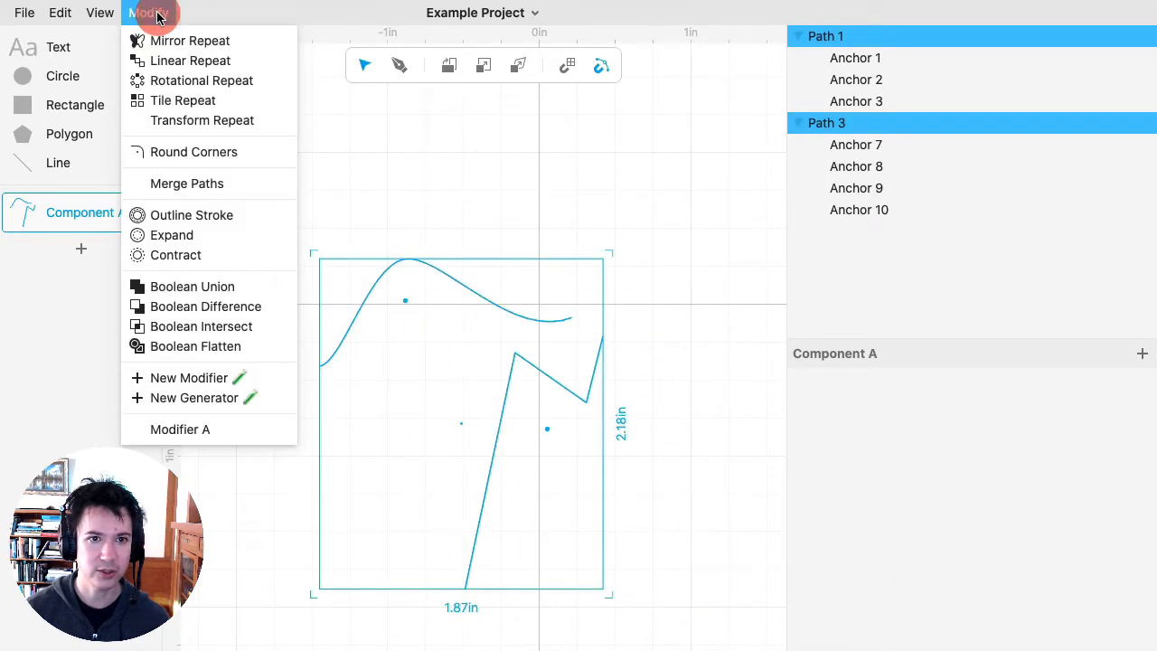
pyautogui.click(186, 185)
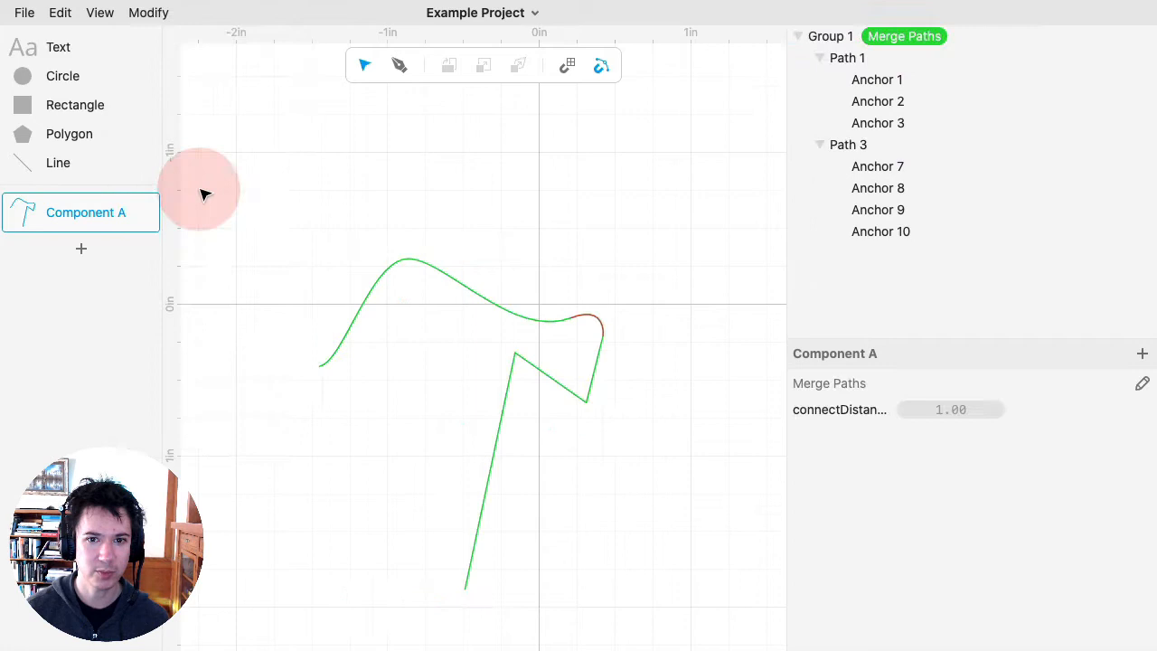
pyautogui.click(828, 36)
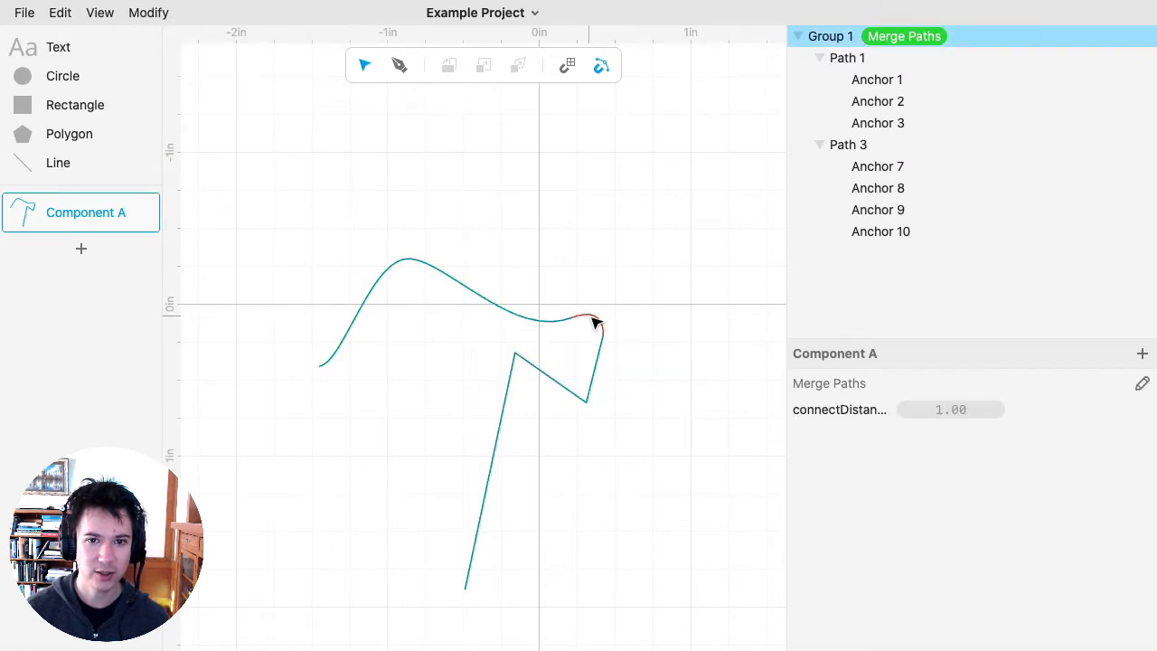
pyautogui.moveTo(607, 337)
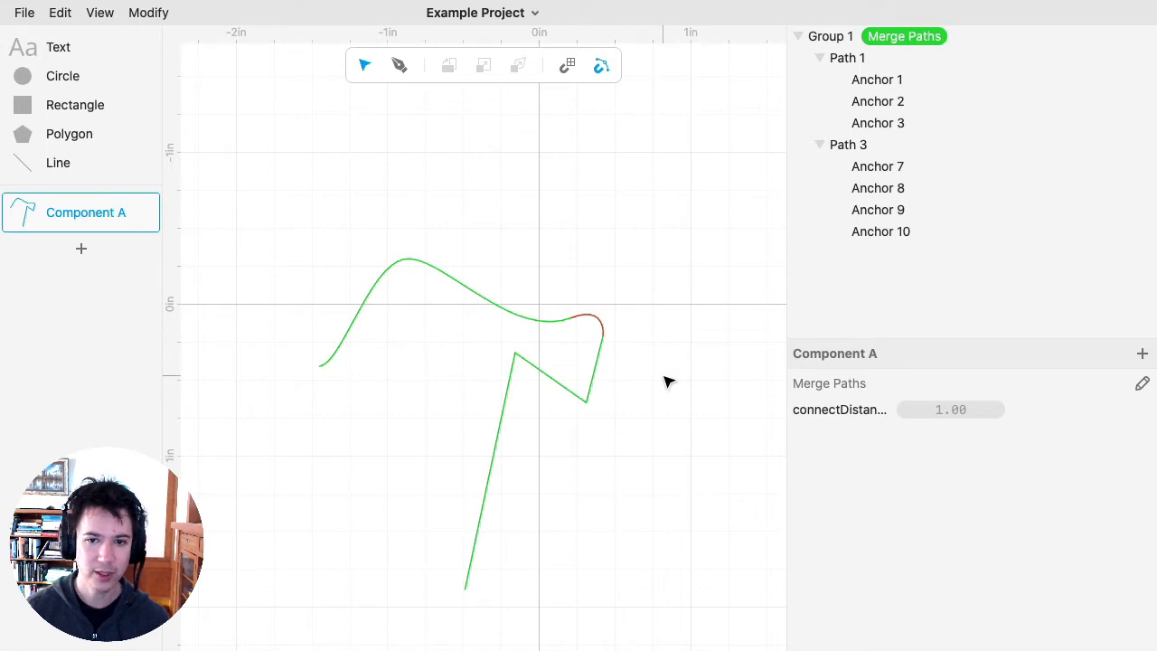
pyautogui.moveTo(647, 359)
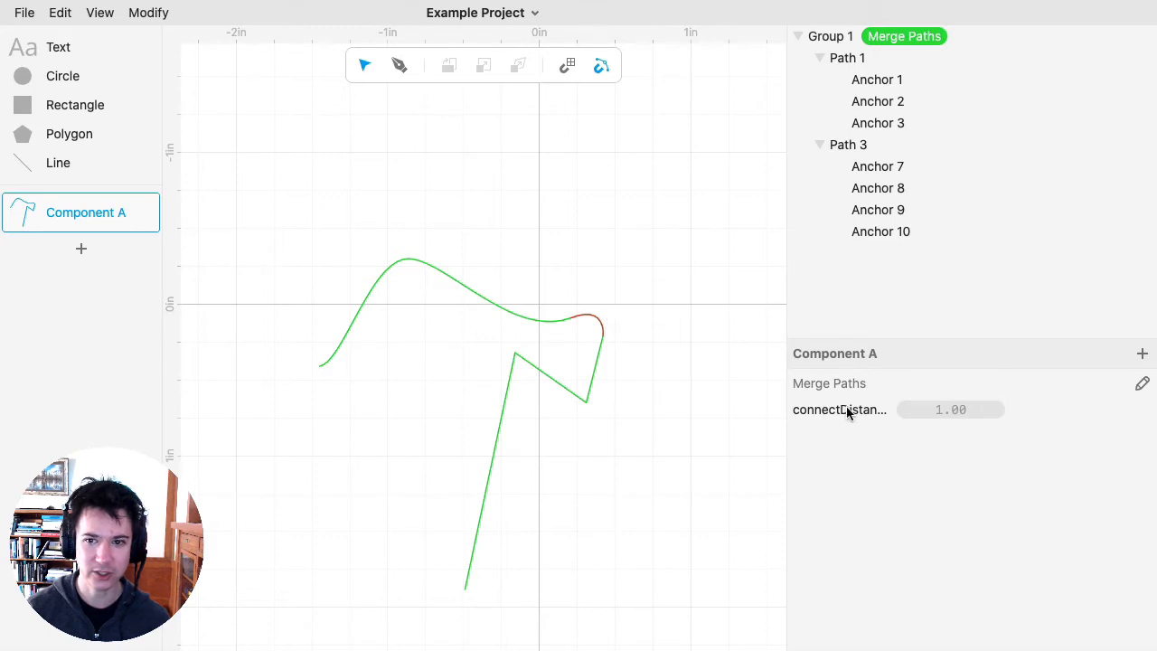
pyautogui.click(828, 36)
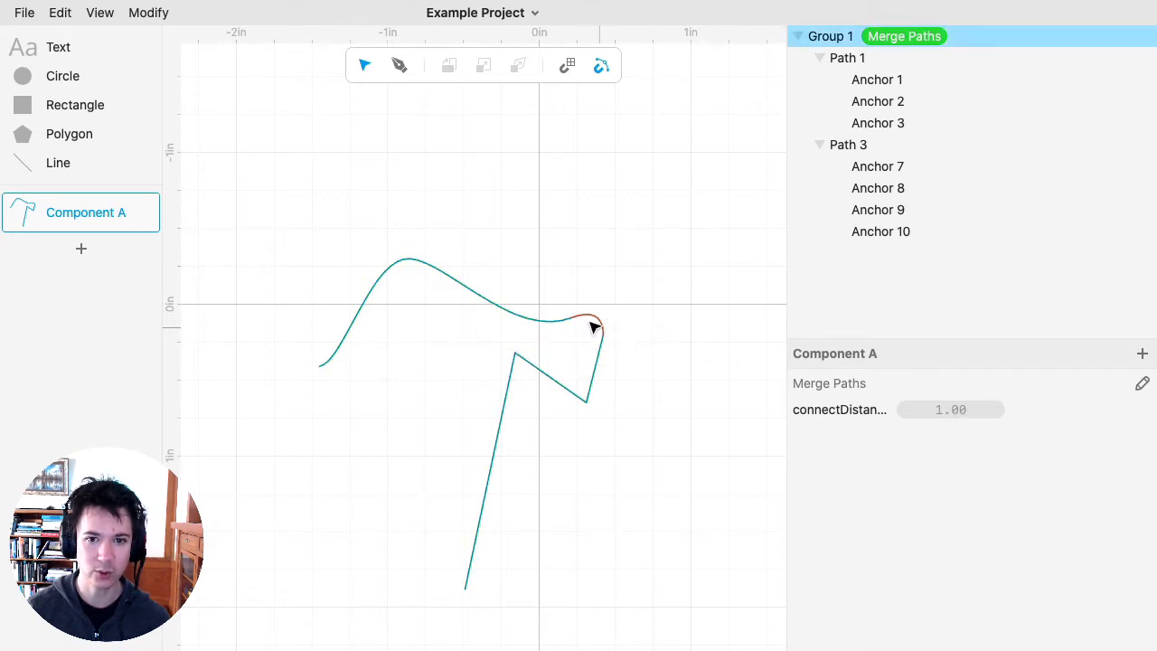
pyautogui.moveTo(607, 338)
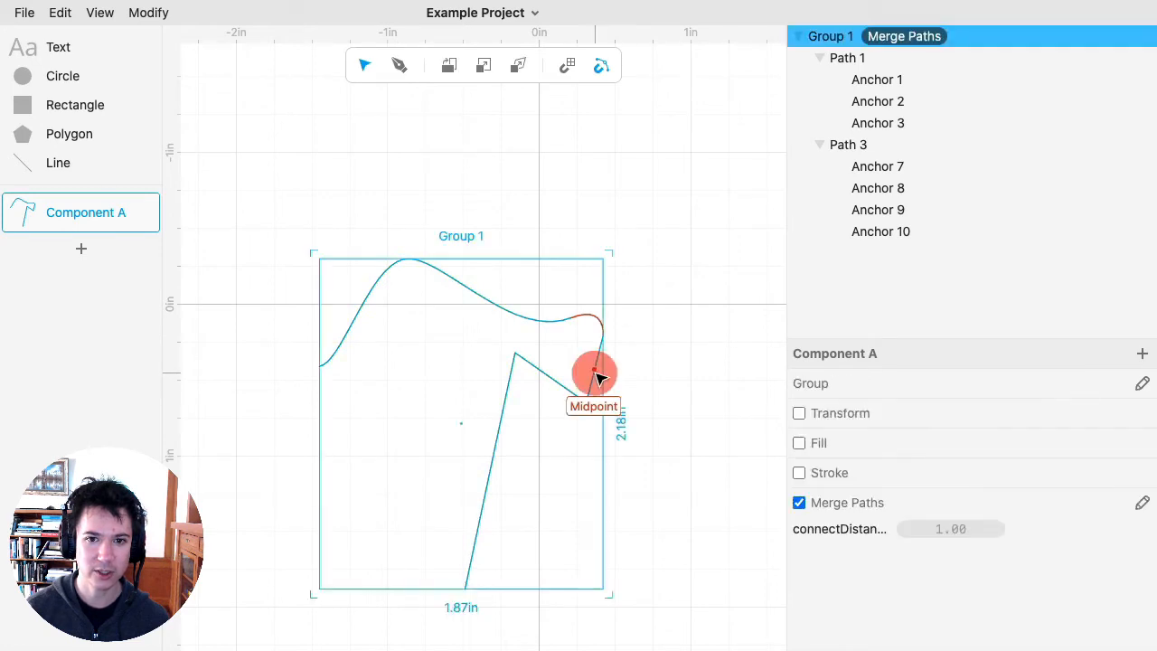
# Drag the zigzag (Path 3) right and down so it separates from the curve's end.
pyautogui.click(848, 145)
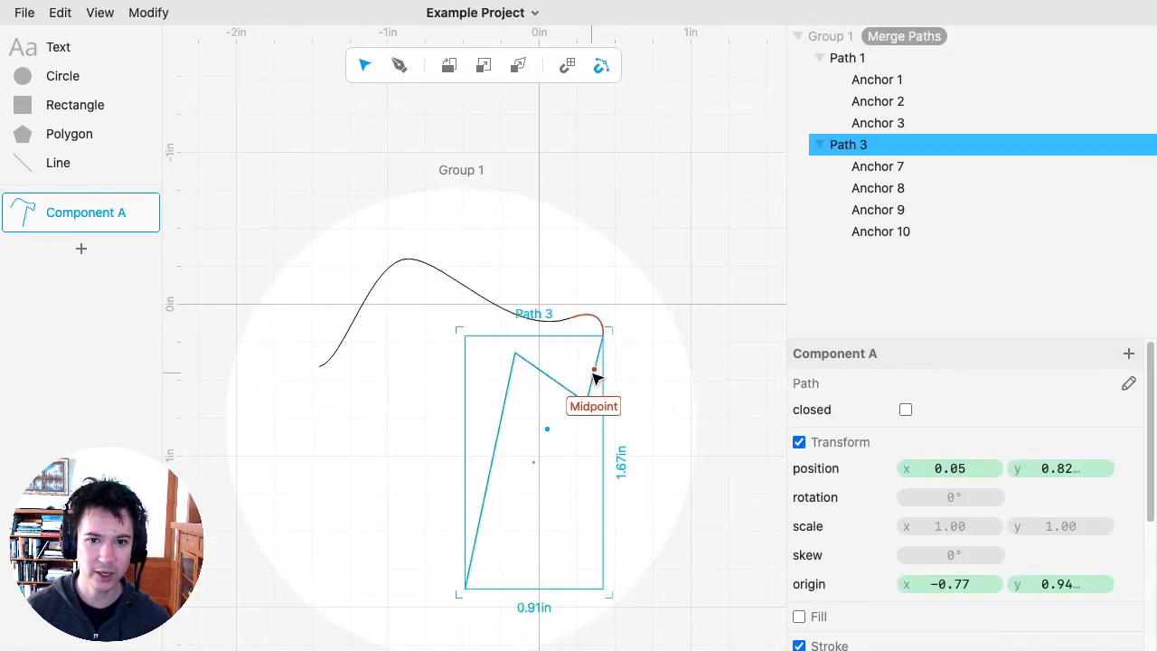
pyautogui.moveTo(594, 374); pyautogui.dragTo(690, 379)
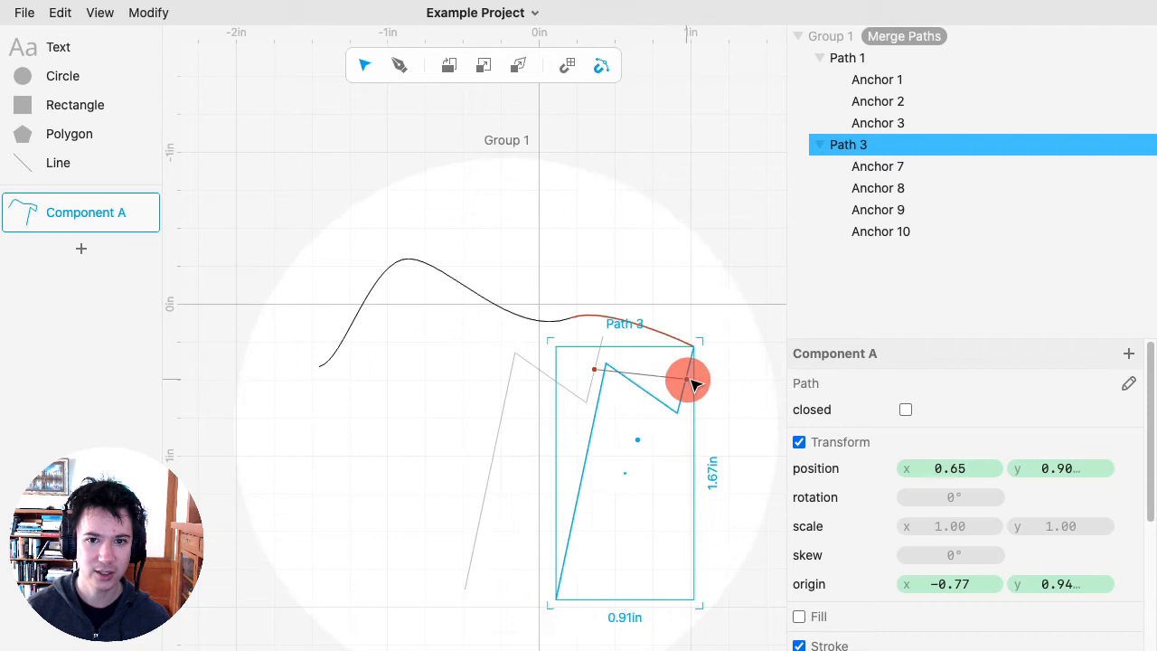
pyautogui.moveTo(690, 379); pyautogui.dragTo(726, 394)
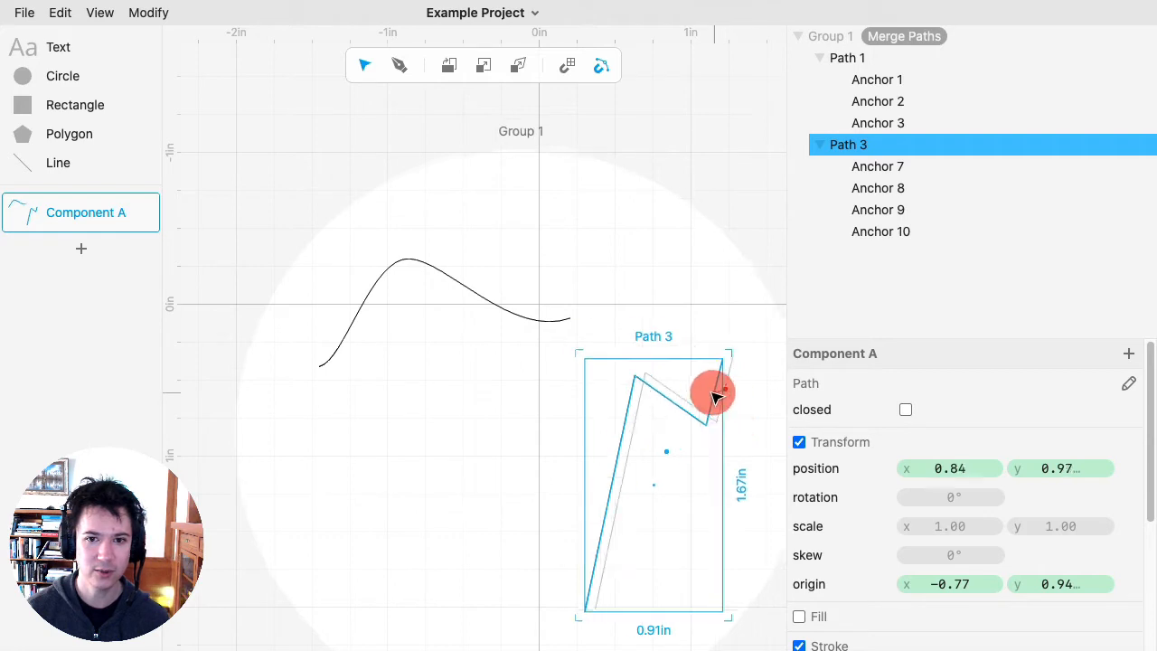
pyautogui.moveTo(714, 390); pyautogui.dragTo(721, 396)
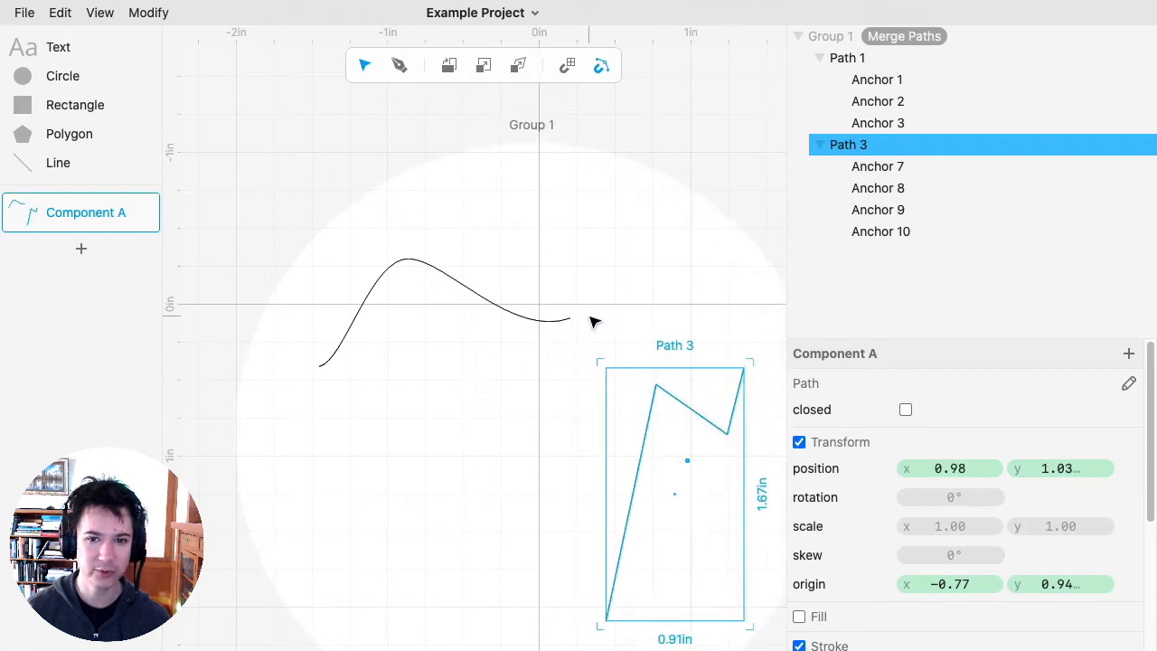
# Raise the Merge Paths connectDistance to about 1.23 so the curve and zigzag close into one outline.
pyautogui.click(903, 36)
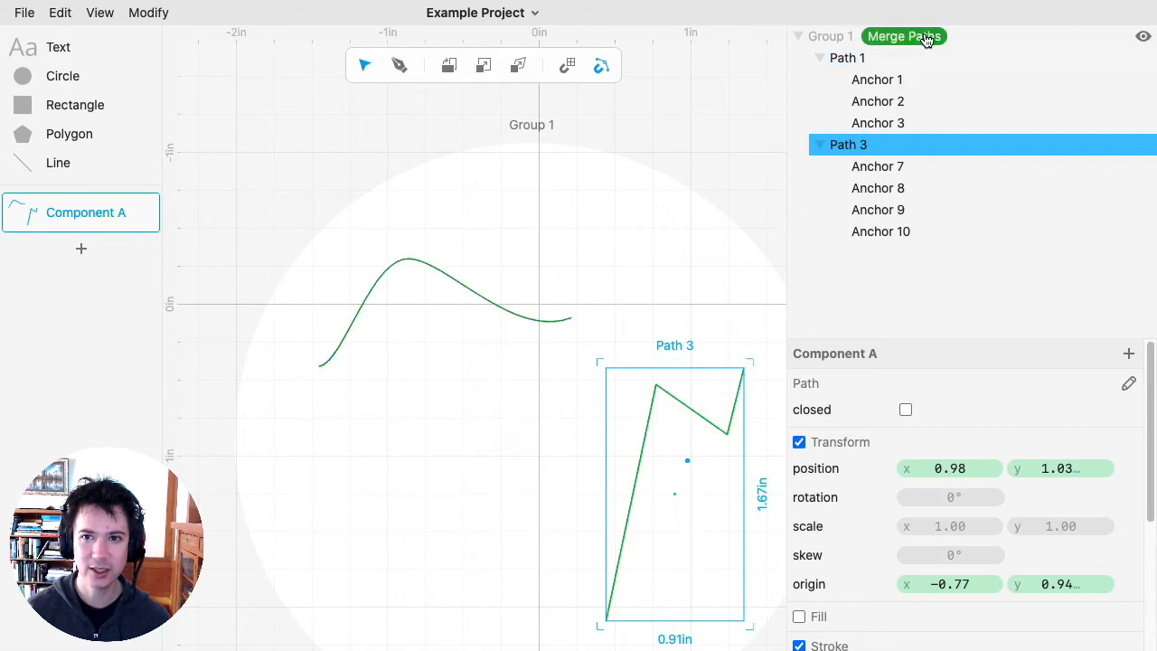
pyautogui.click(903, 37)
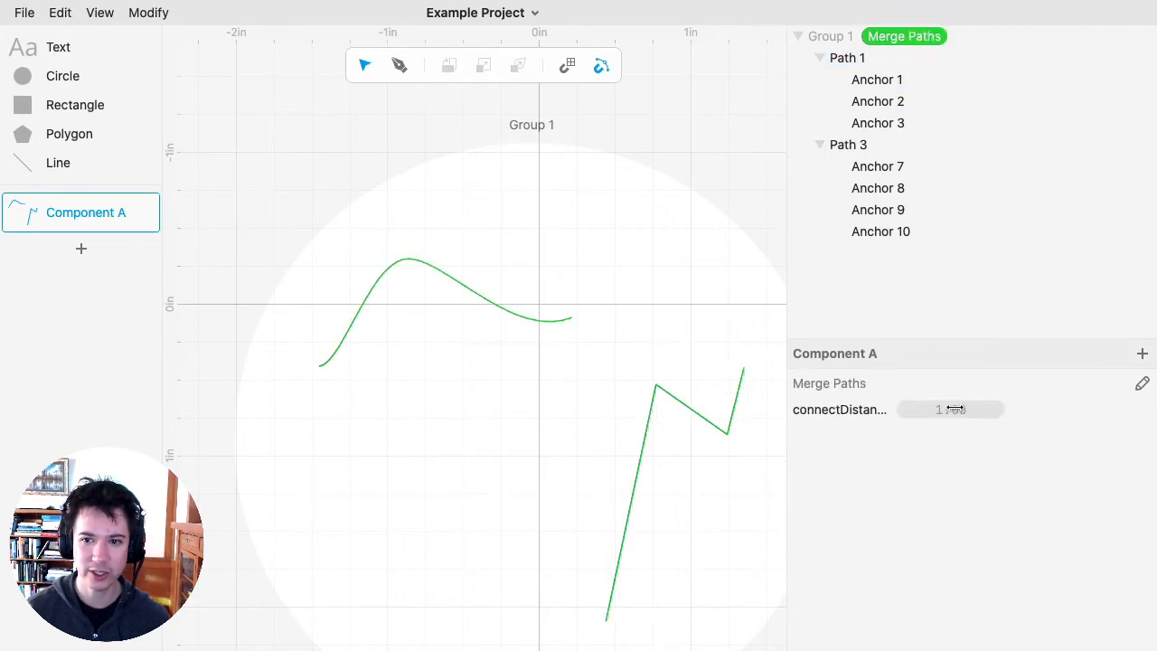
pyautogui.moveTo(948, 409); pyautogui.dragTo(1005, 412)
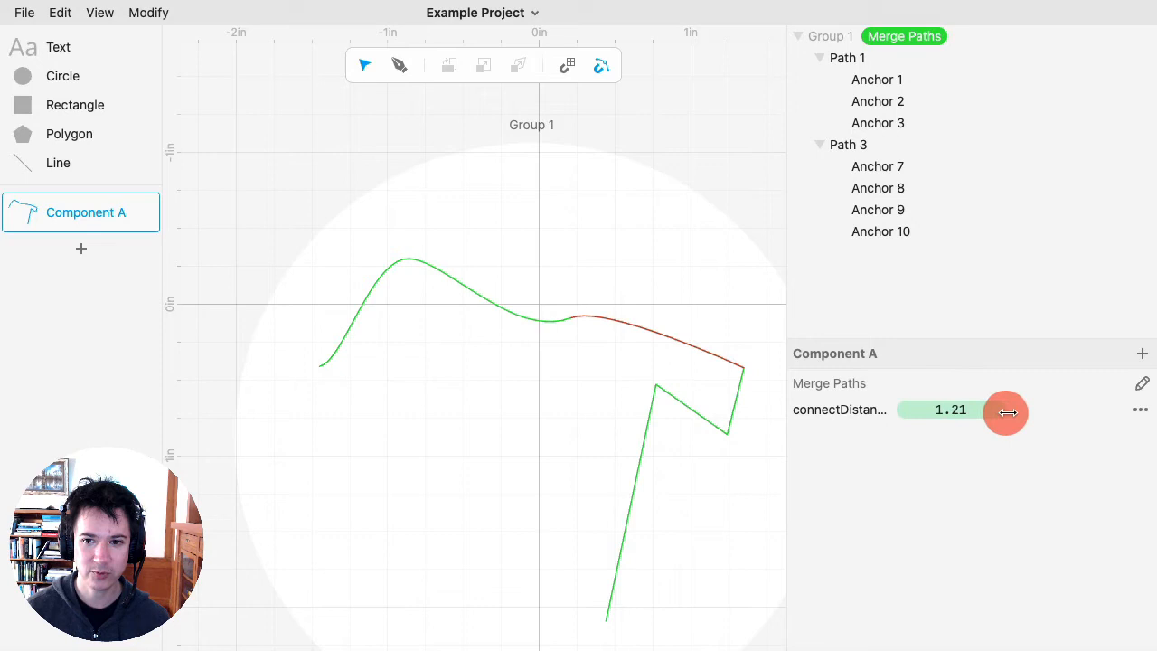
pyautogui.moveTo(1005, 413); pyautogui.dragTo(950, 410)
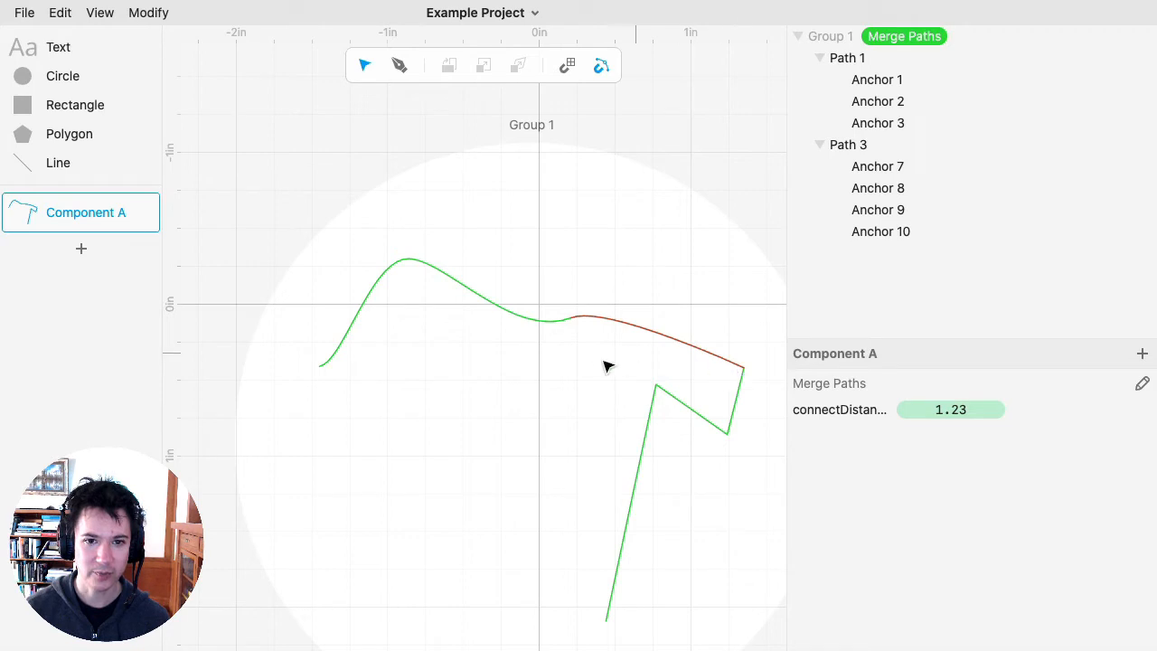
pyautogui.moveTo(329, 390)
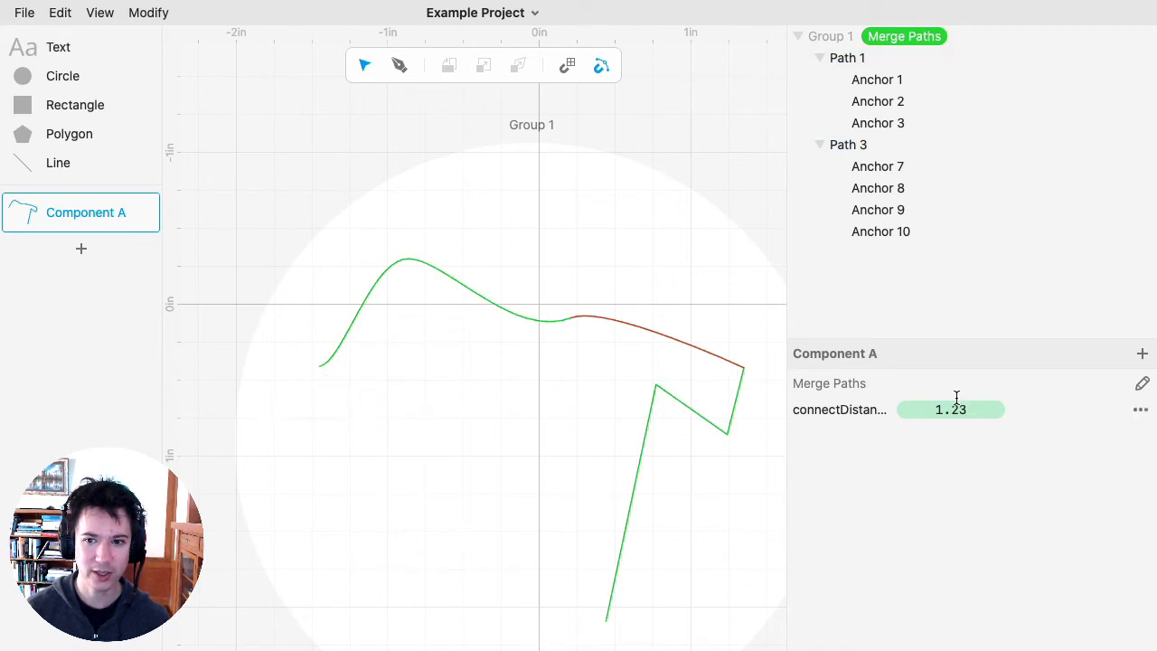
pyautogui.click(950, 409)
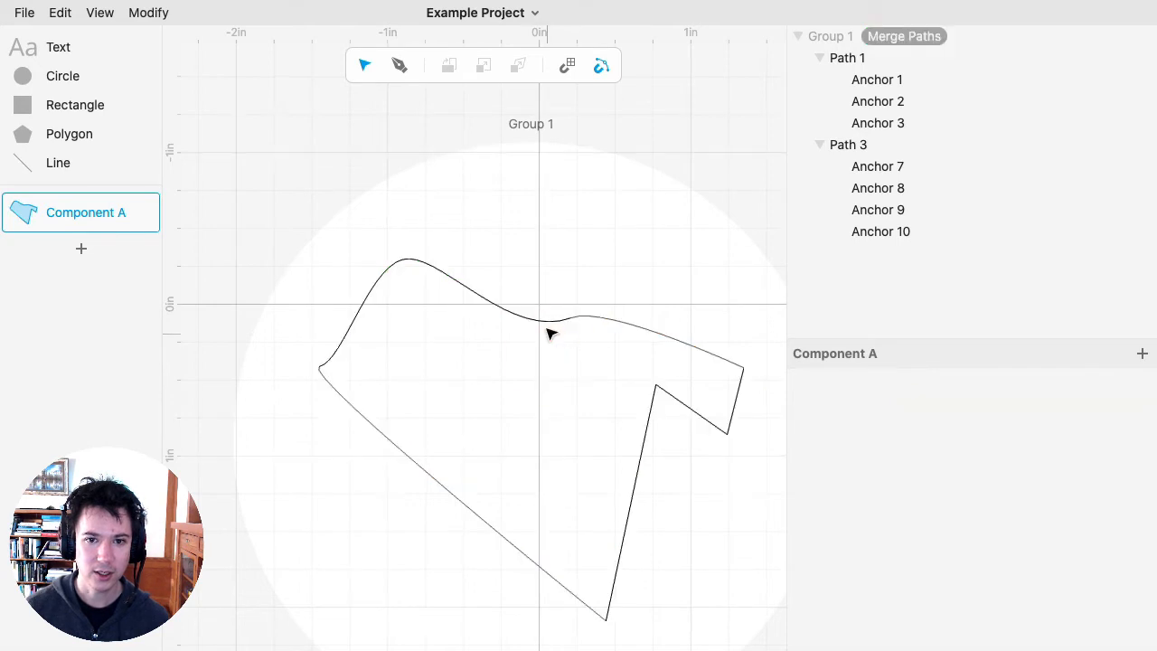
# Extend Anchor 3's outgoing handle up and right, swelling the curve's bump before the zigzag.
pyautogui.click(571, 318)
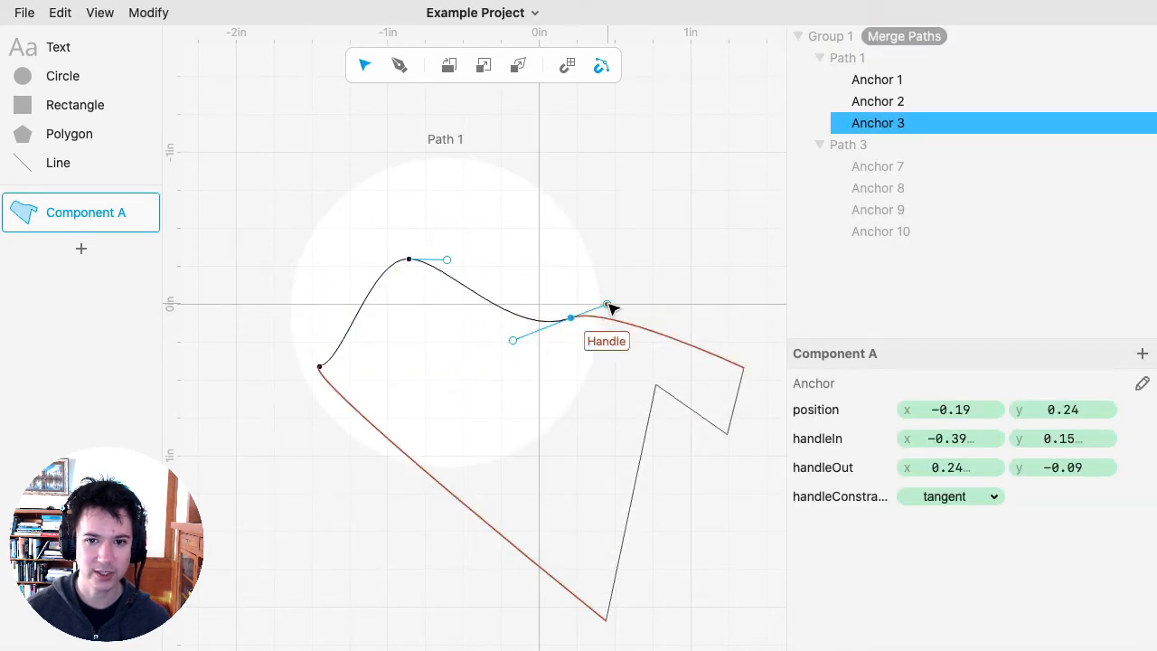
pyautogui.moveTo(607, 305); pyautogui.dragTo(647, 279)
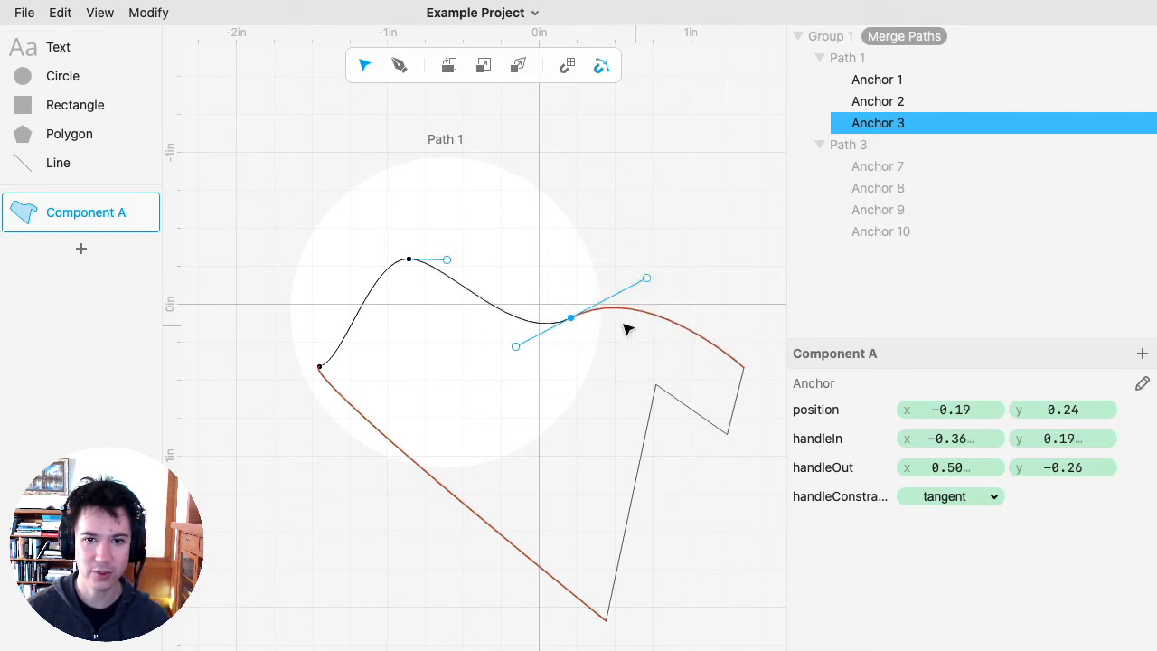
pyautogui.moveTo(683, 333)
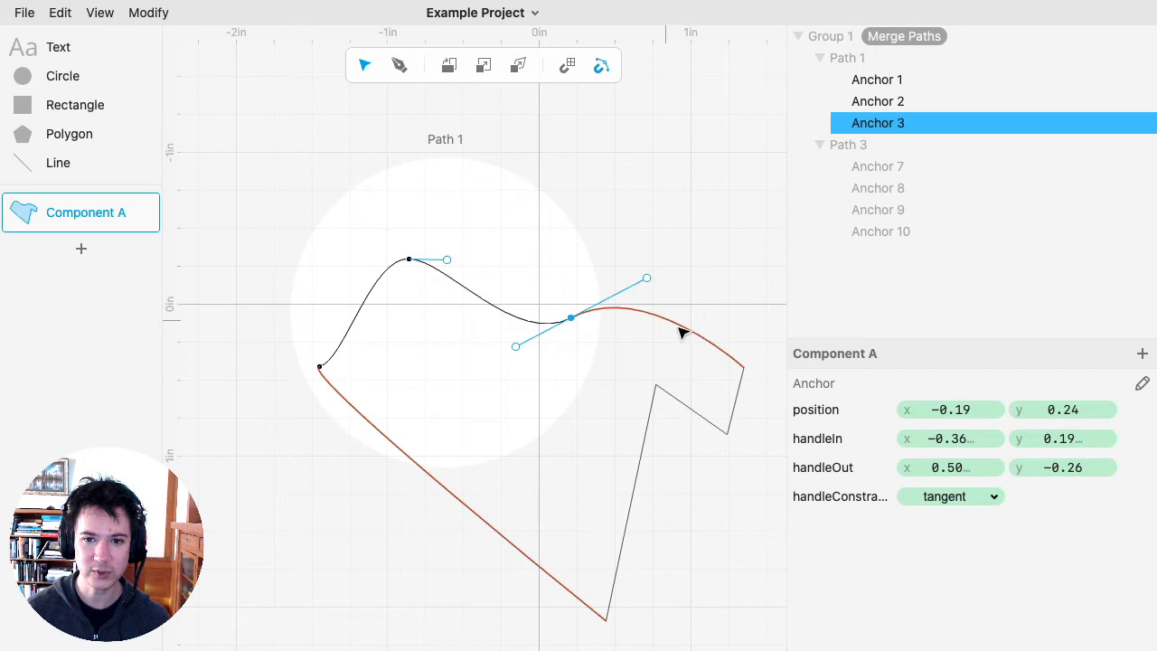
pyautogui.moveTo(647, 278)
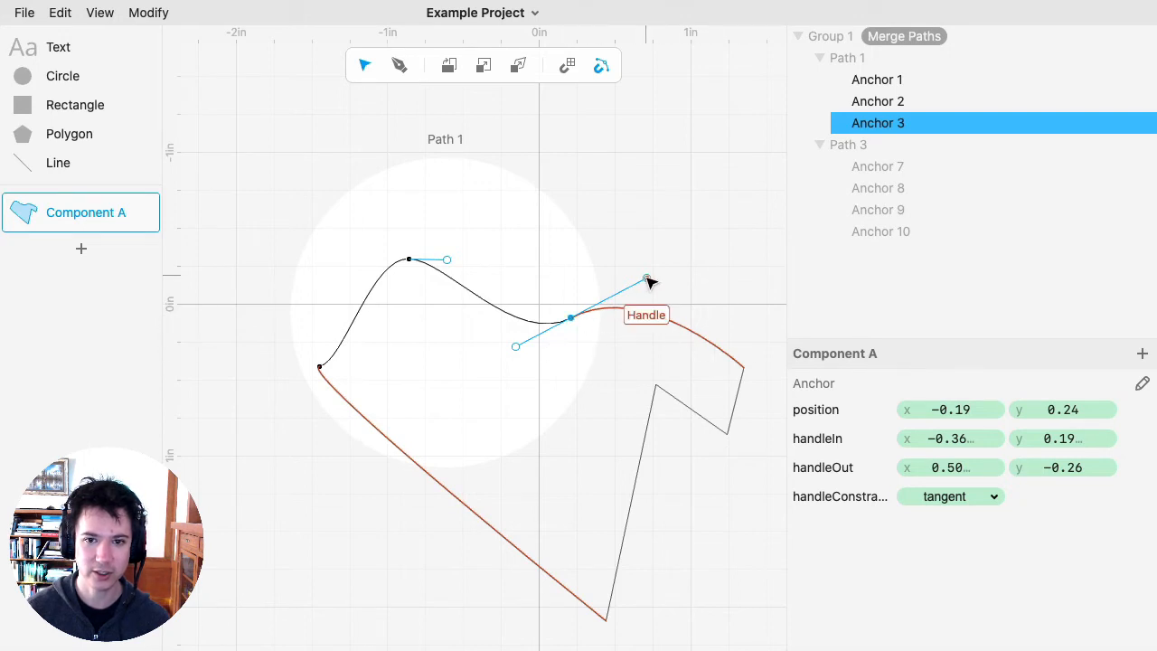
pyautogui.moveTo(647, 280); pyautogui.dragTo(661, 251)
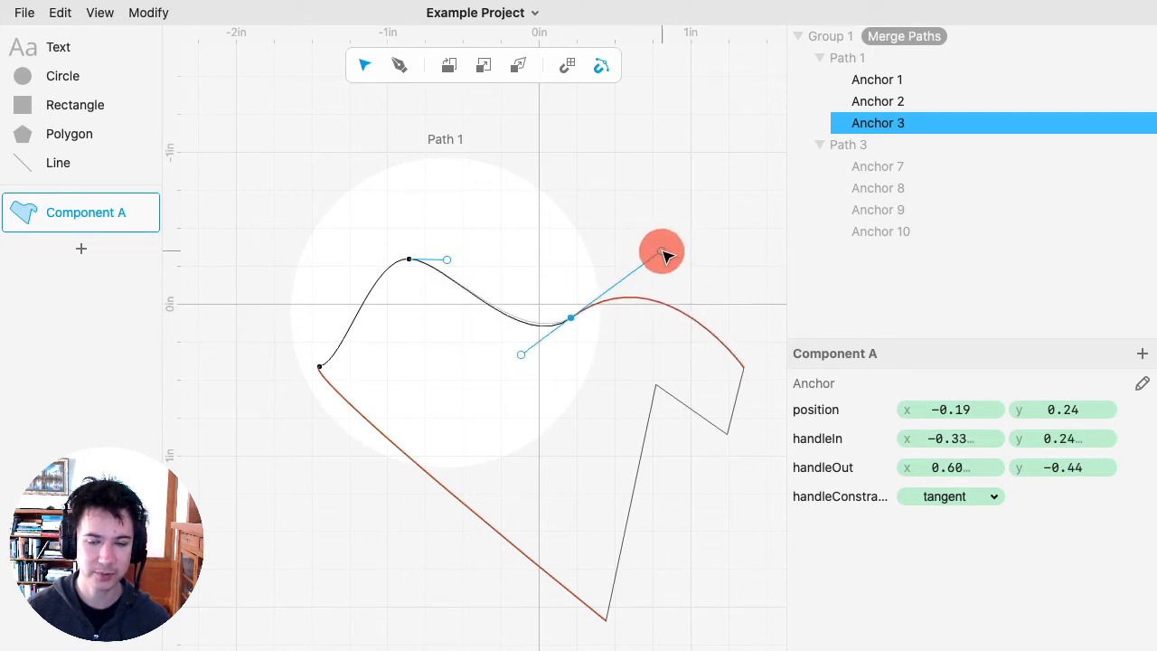
# Add a new empty Component B to the project.
pyautogui.click(597, 377)
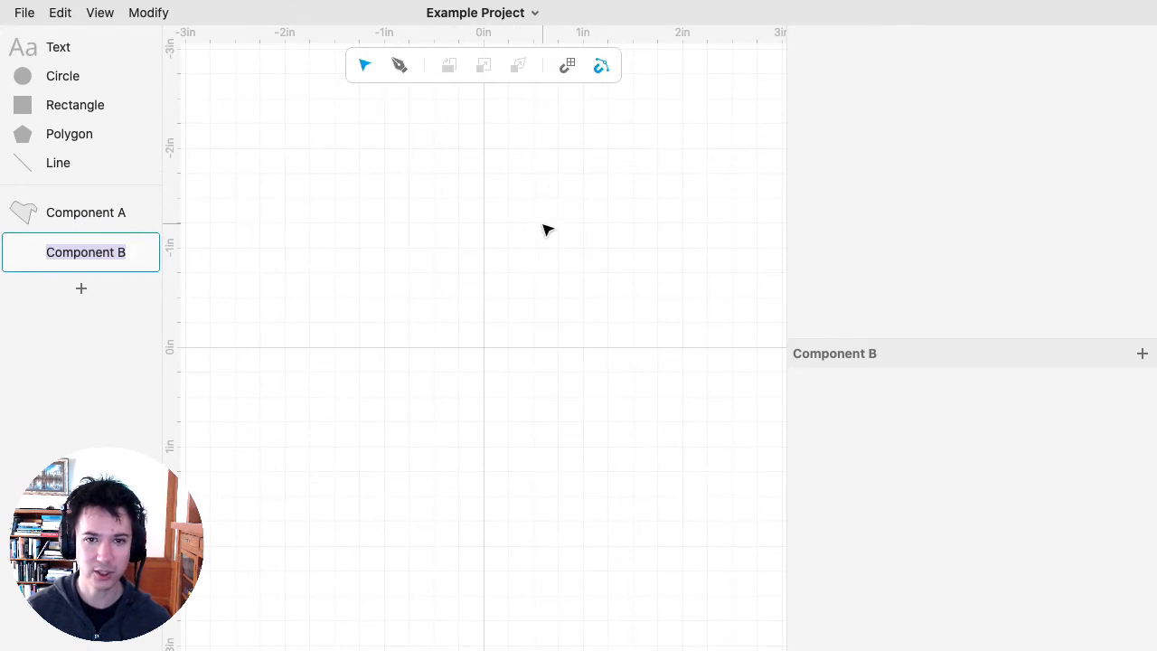
# Draw a three-anchor wavy path with the Pen and apply a six-fold Rotational Repeat around the origin.
pyautogui.click(513, 177)
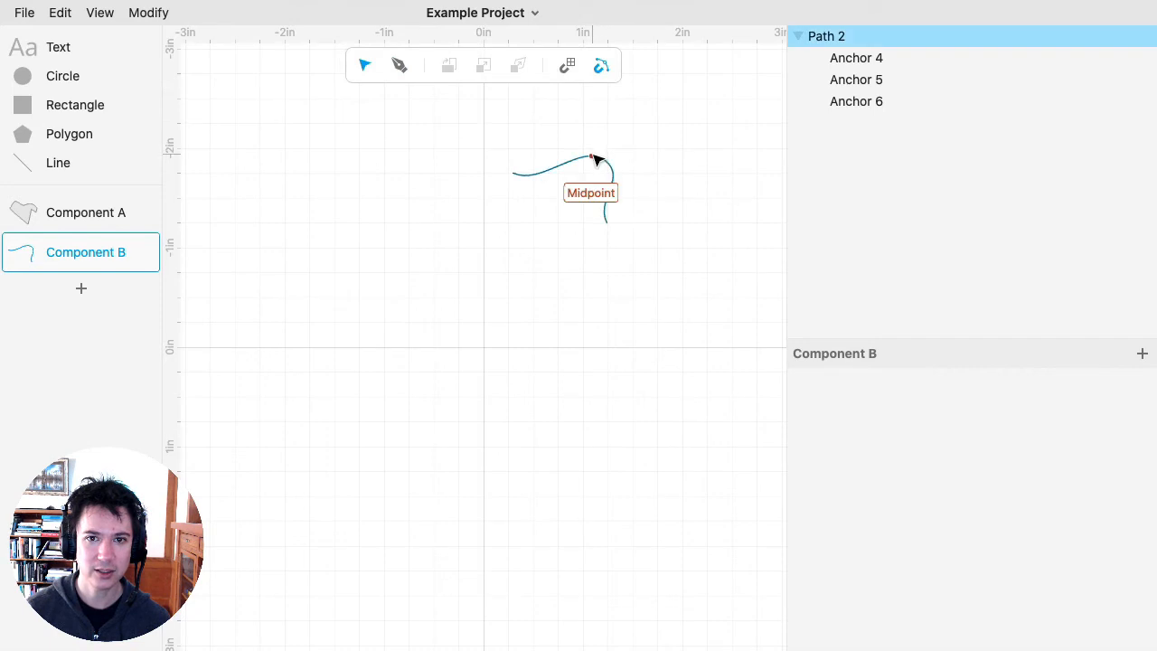
pyautogui.click(148, 13)
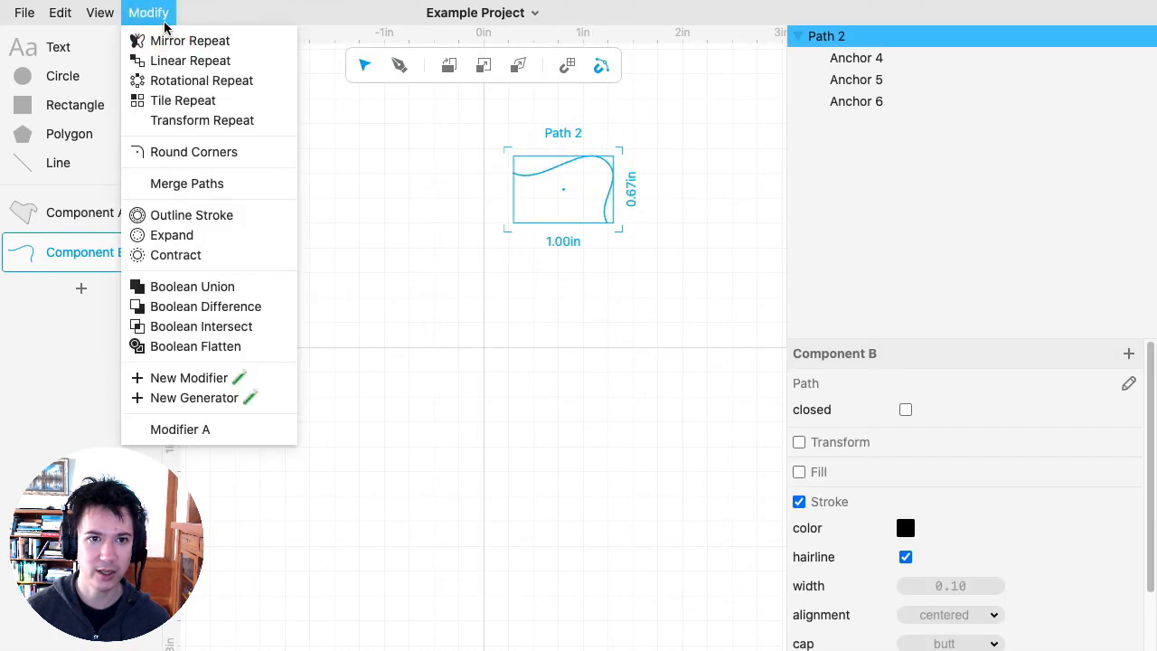
pyautogui.click(201, 80)
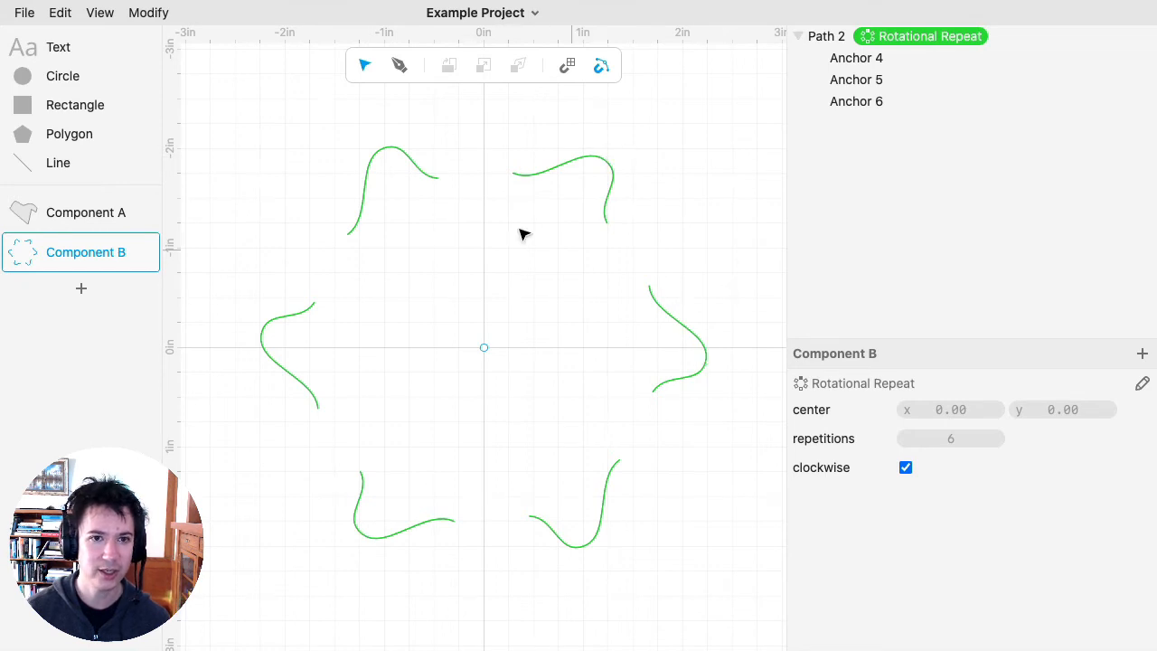
pyautogui.click(148, 13)
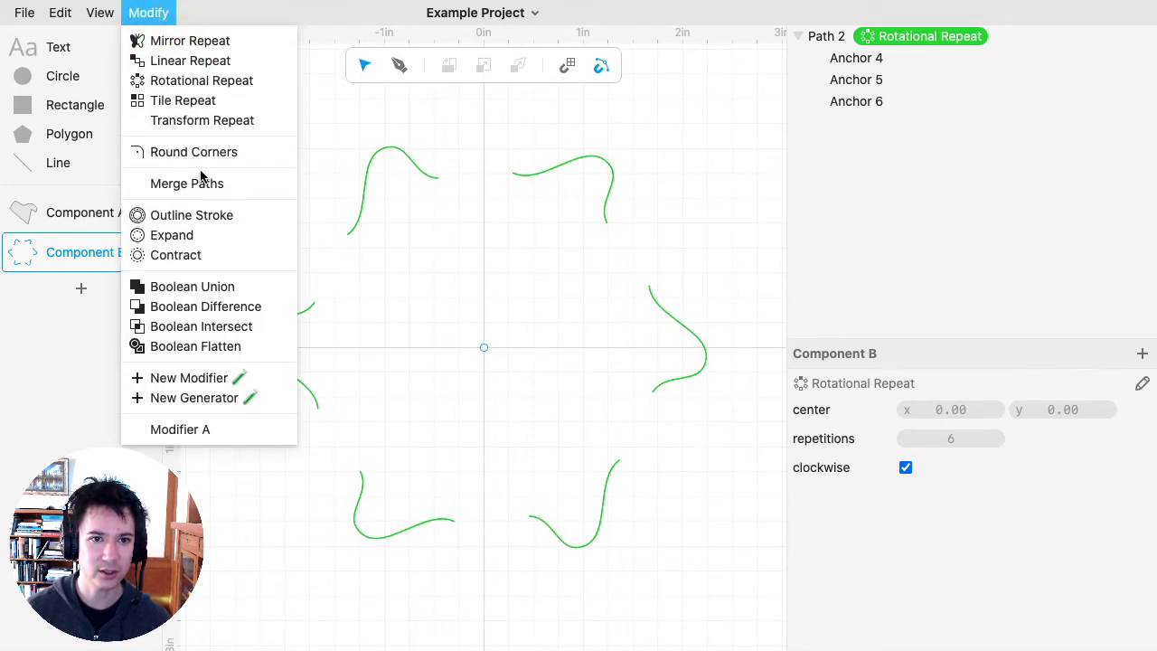
# Apply Merge Paths so the six repeated curves join into one closed flower-like outline.
pyautogui.click(186, 182)
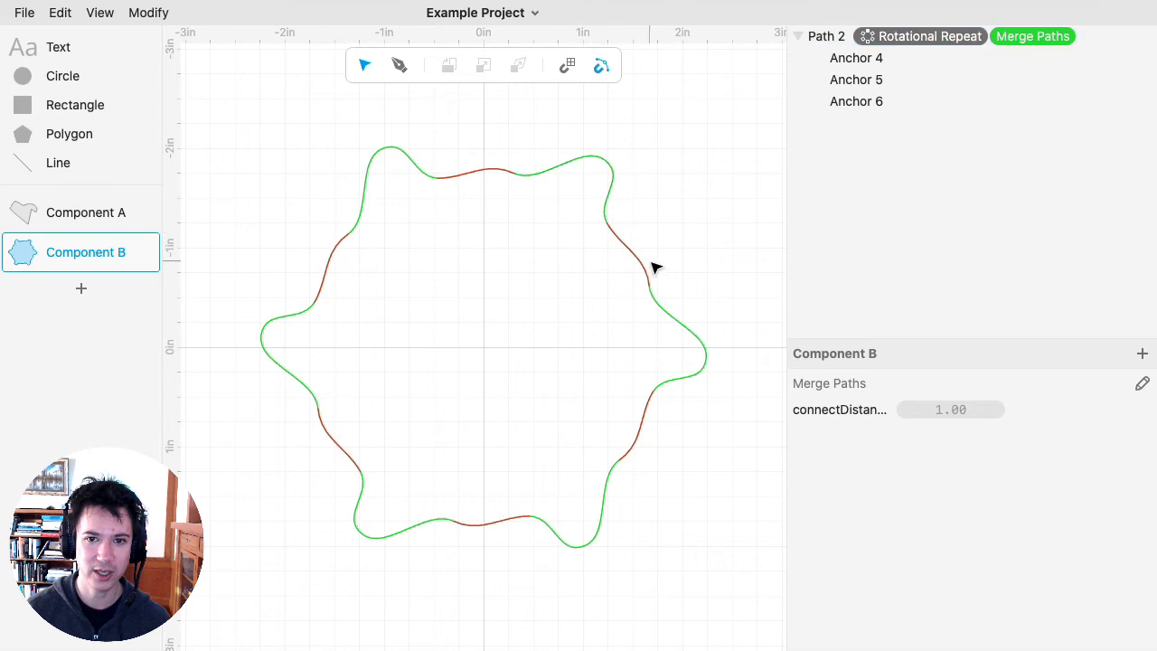
pyautogui.click(1031, 36)
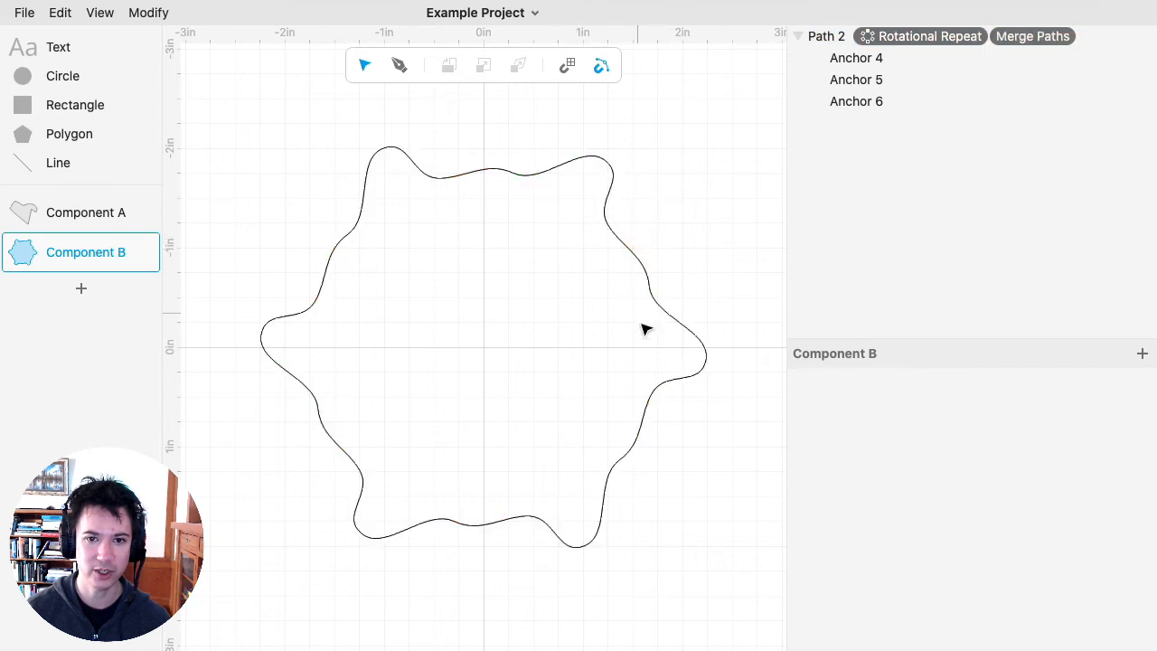
pyautogui.moveTo(391, 217)
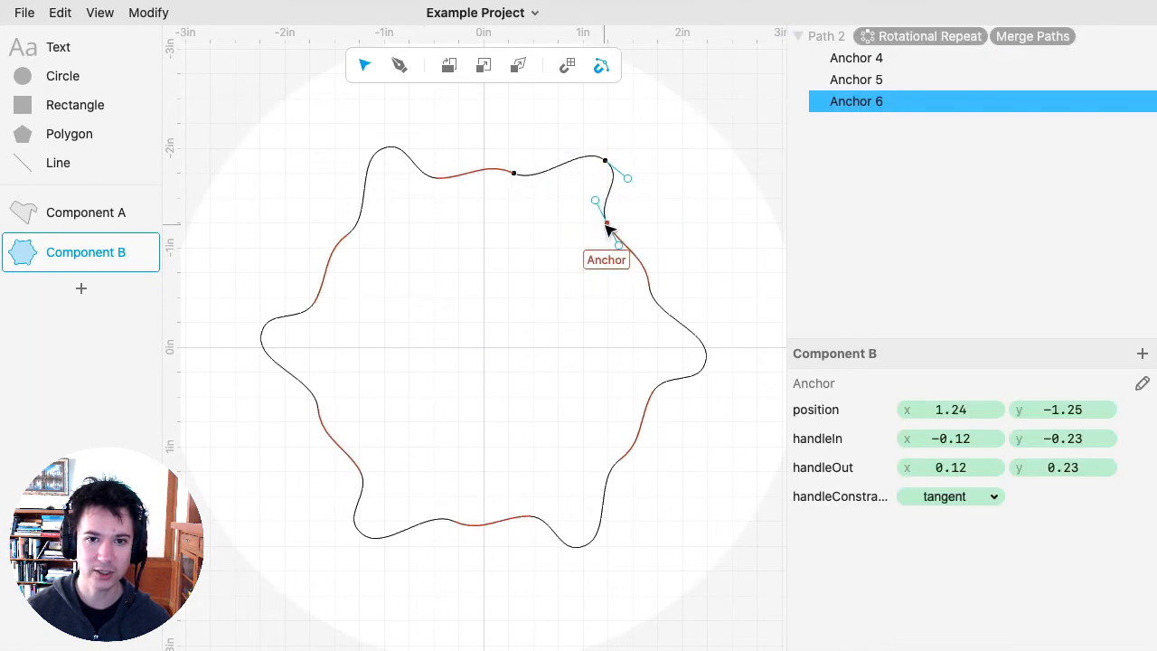
# Drag Anchor 6 outward to enlarge the lobes, adjusting the Merge Paths connect distance so the outline stays closed.
pyautogui.moveTo(605, 226); pyautogui.dragTo(607, 267)
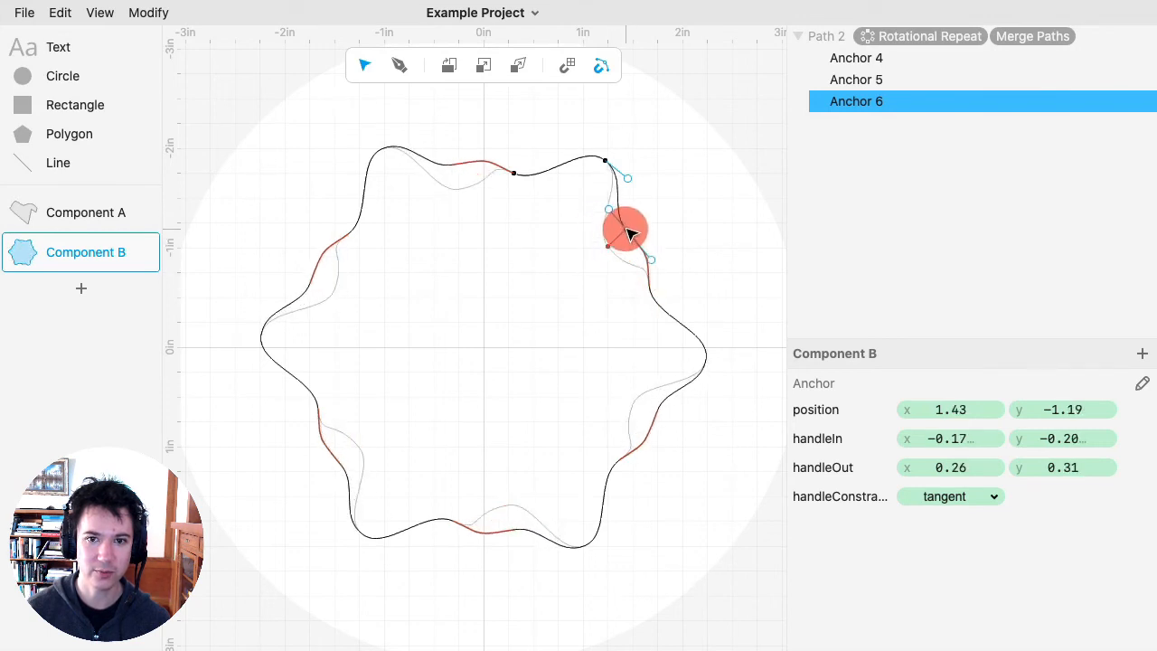
pyautogui.moveTo(625, 228); pyautogui.dragTo(633, 224)
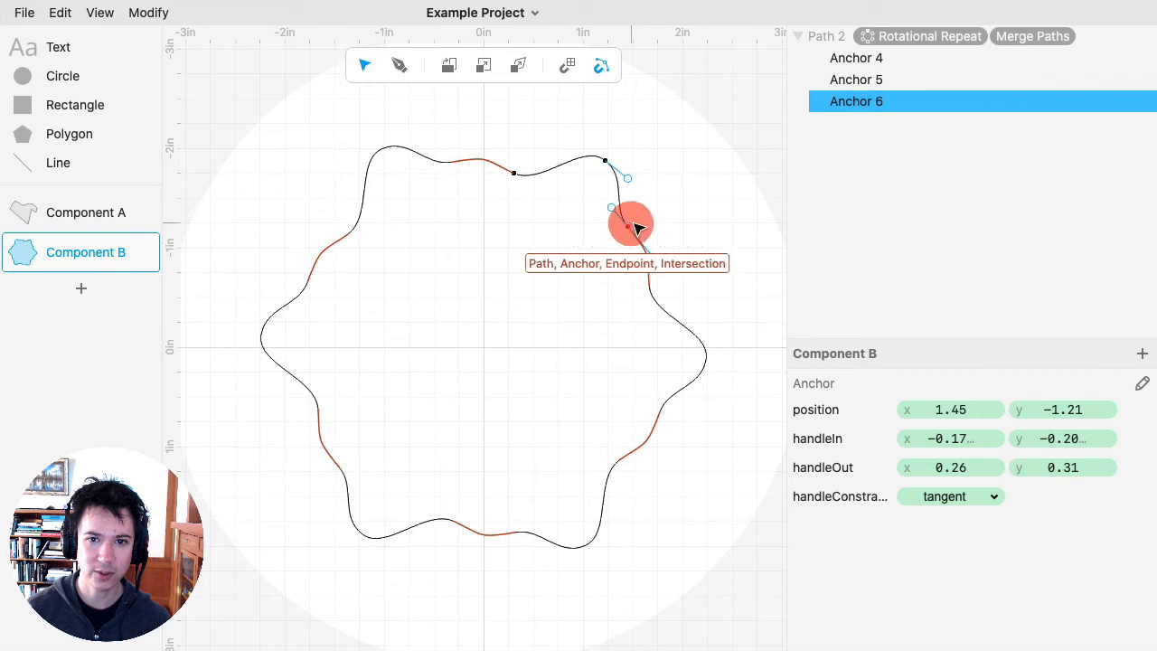
pyautogui.moveTo(632, 224); pyautogui.dragTo(696, 203)
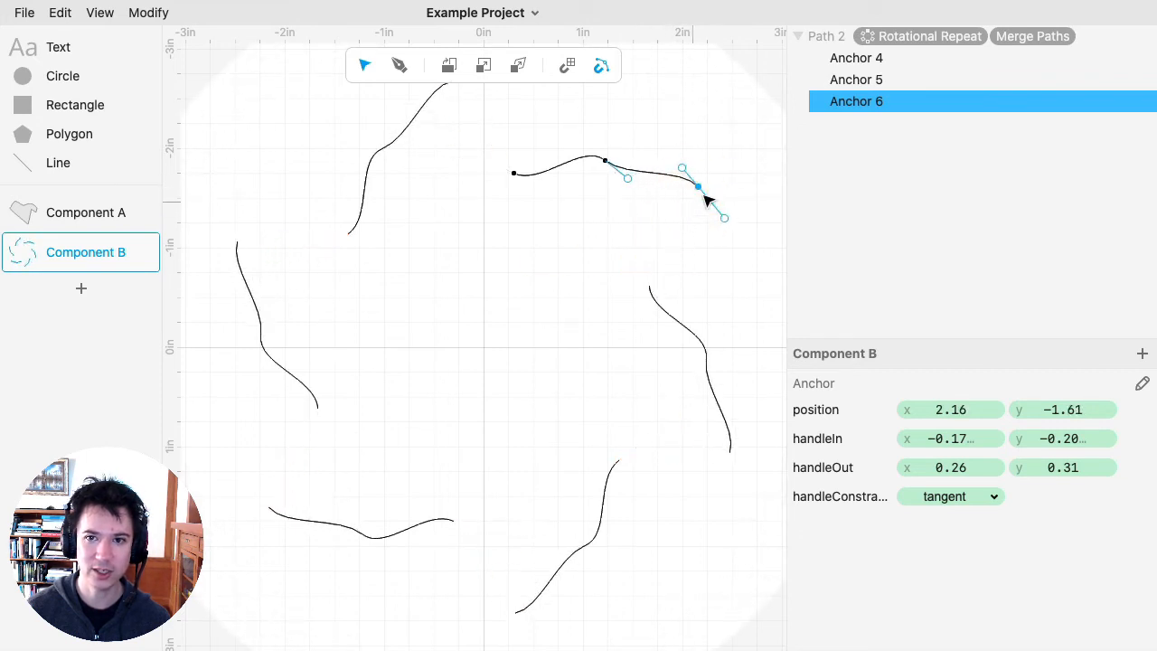
pyautogui.click(1032, 36)
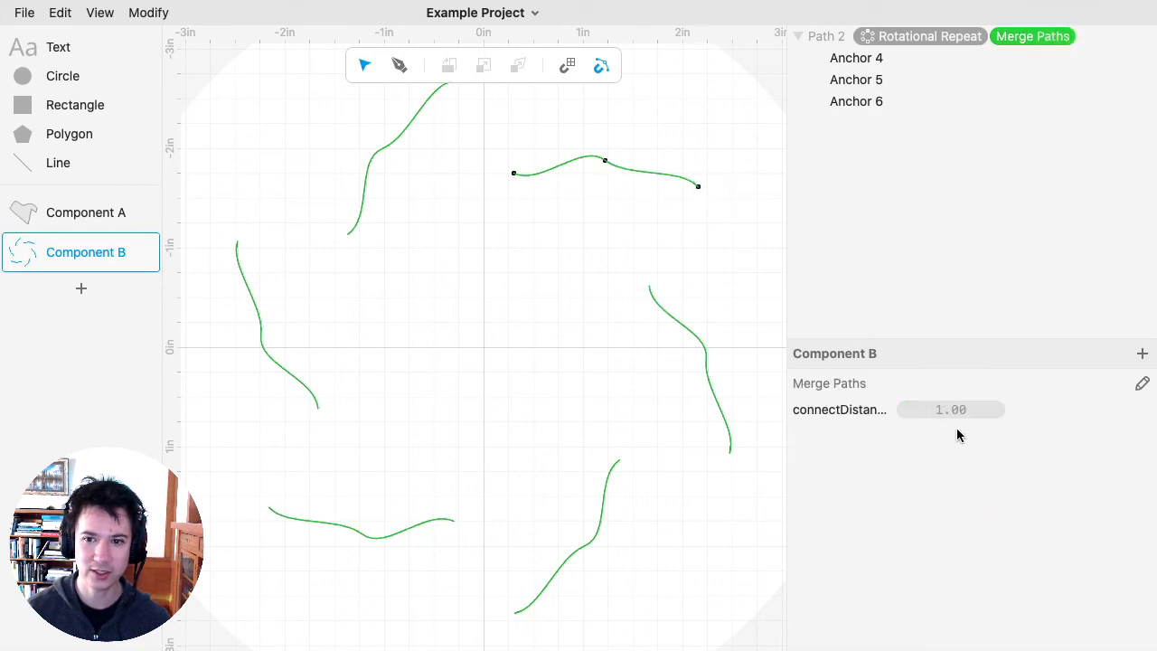
pyautogui.moveTo(951, 408); pyautogui.dragTo(1014, 412)
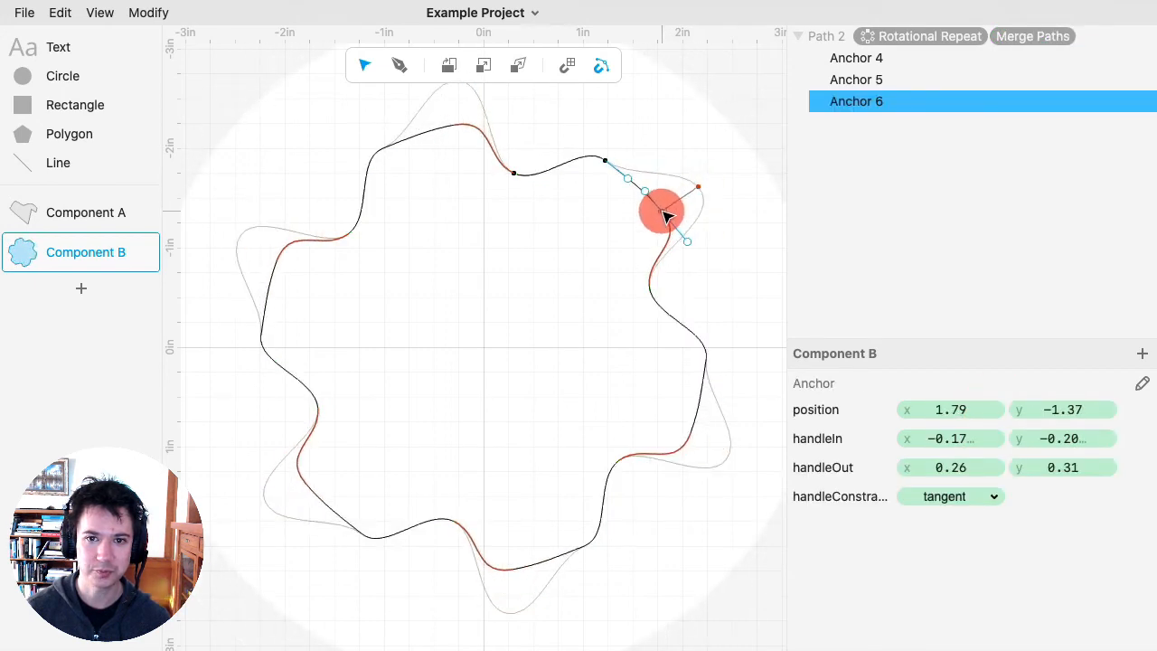
# Set the Rotational Repeat to 8 repetitions, giving an eight-lobed wavy ring.
pyautogui.click(918, 37)
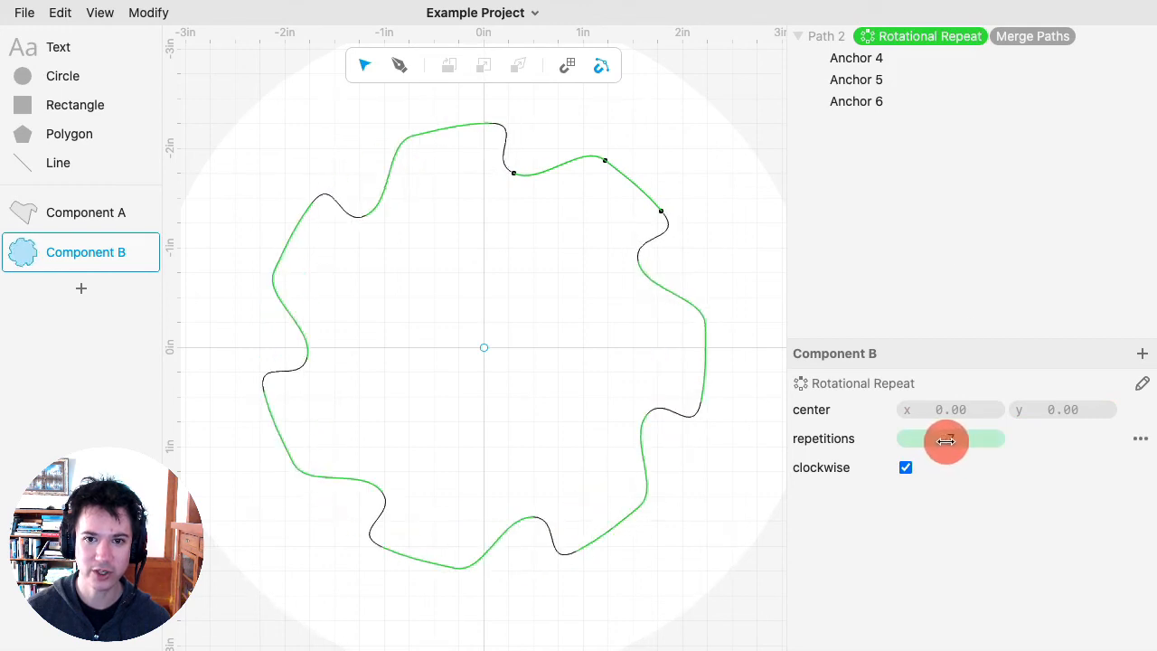
pyautogui.moveTo(946, 441); pyautogui.dragTo(950, 441)
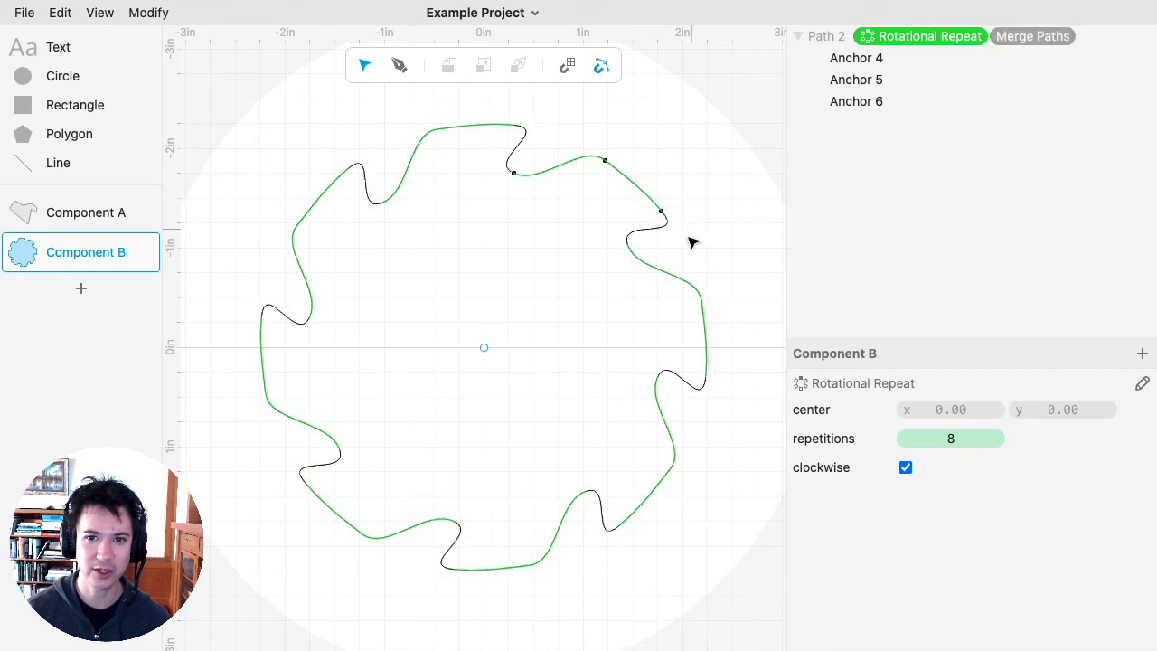
pyautogui.moveTo(567, 318)
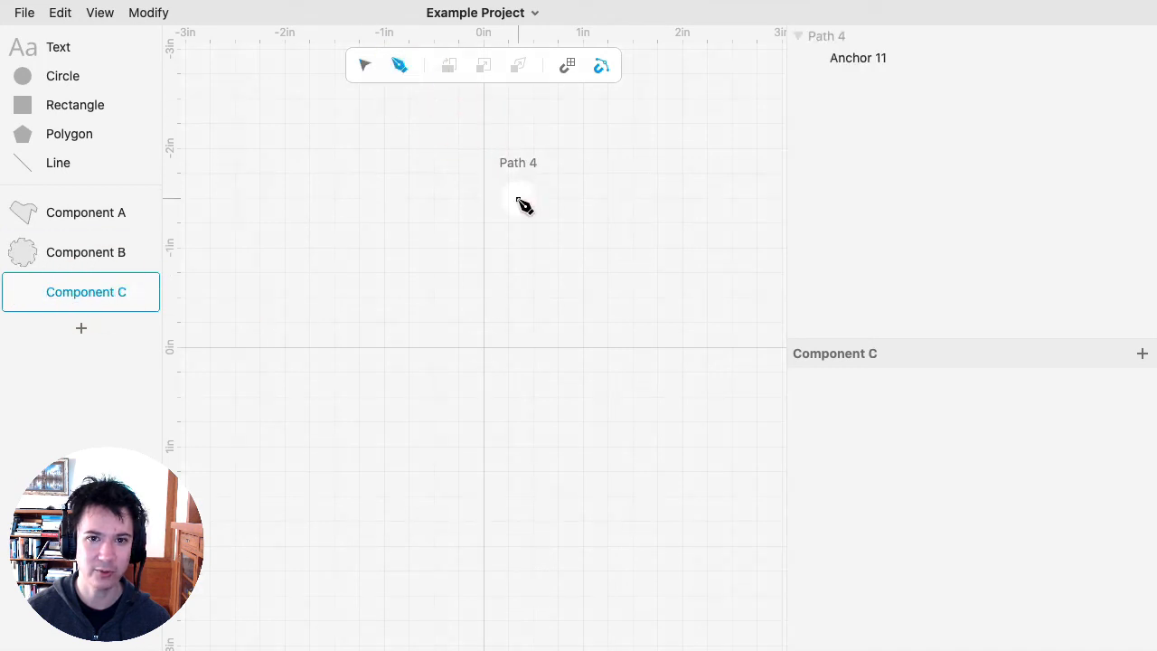
# Finish the three-anchor curve and apply a Mirror Repeat across the vertical axis.
pyautogui.click(561, 335)
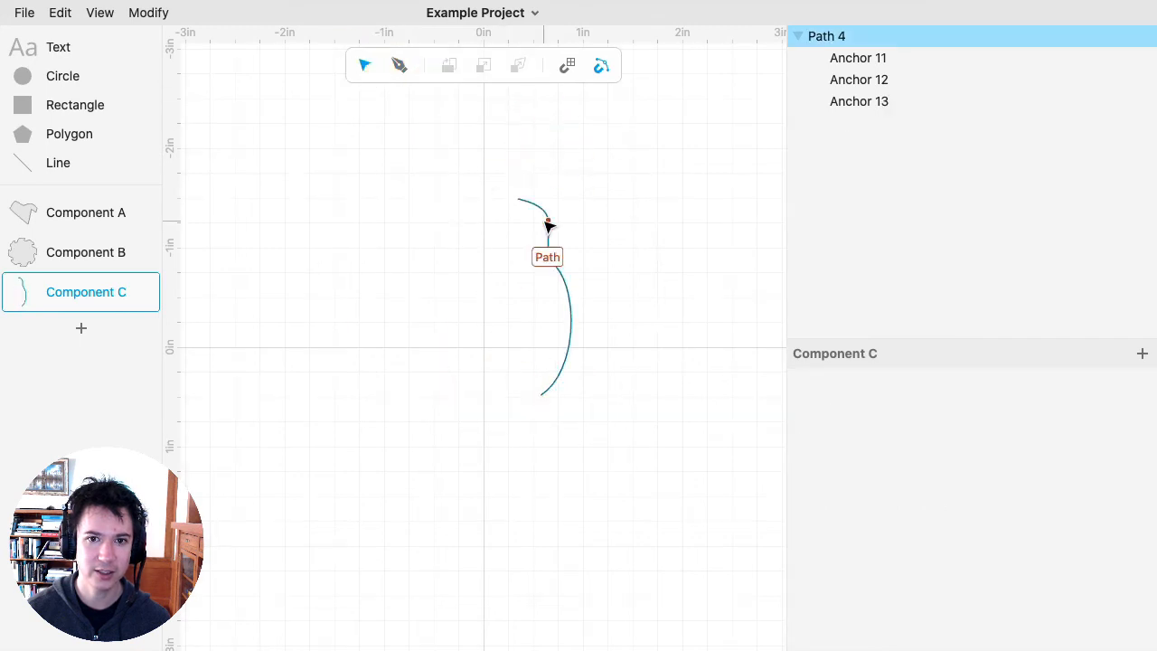
pyautogui.click(148, 11)
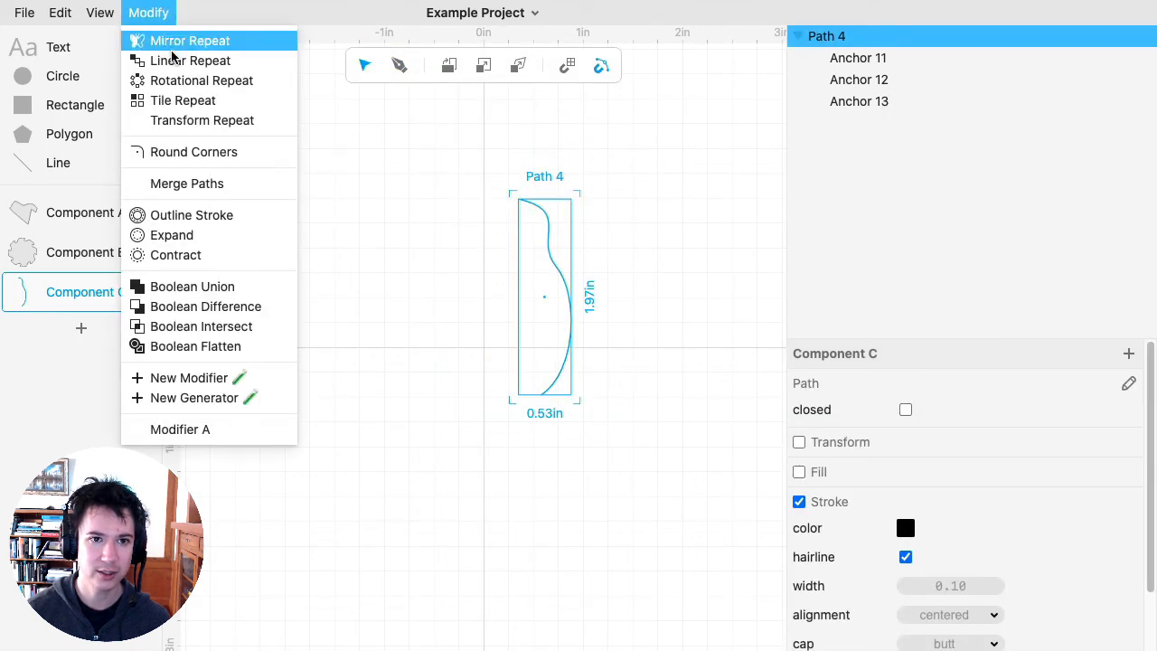
pyautogui.click(190, 40)
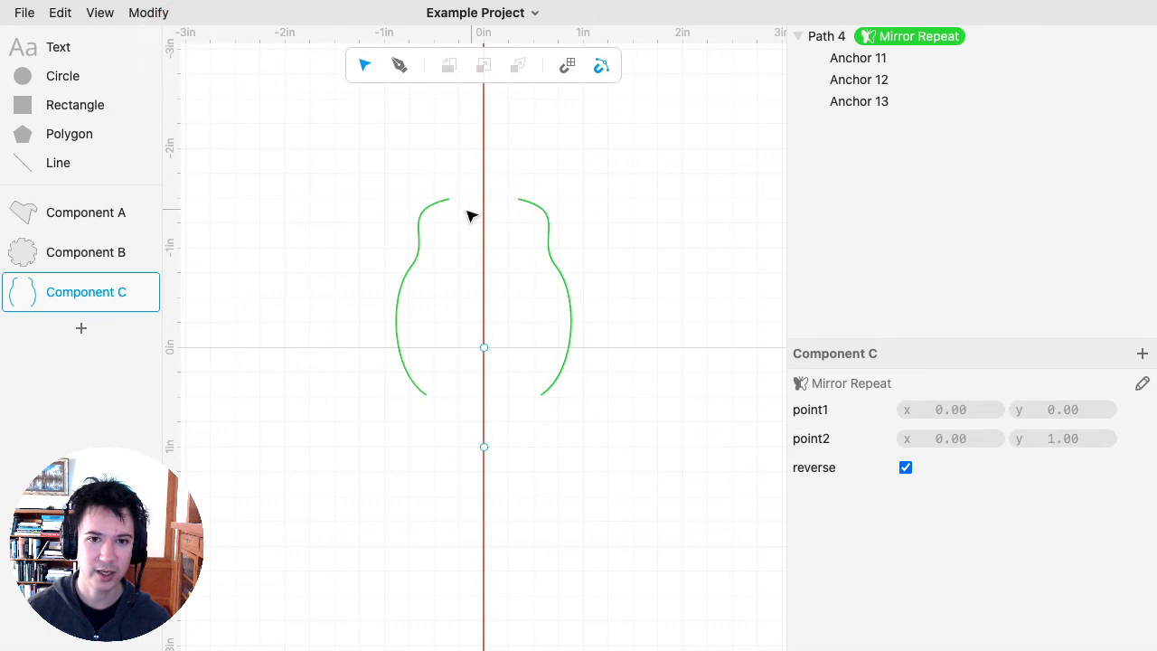
pyautogui.click(148, 12)
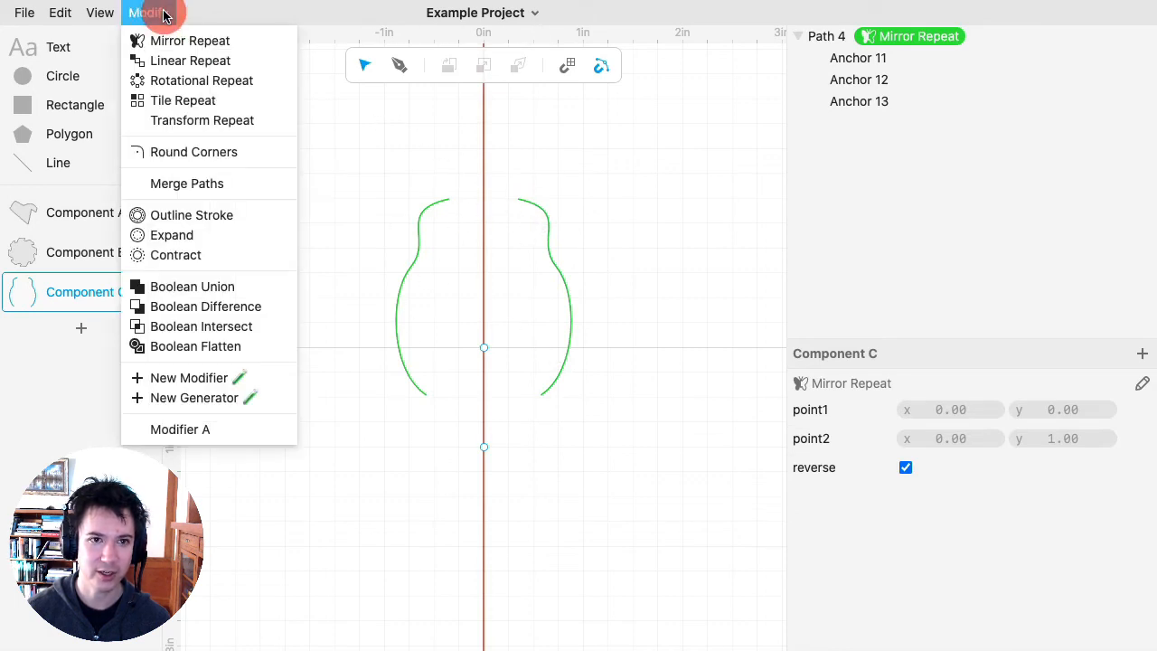
# Apply Merge Paths with connectDistance raised to 1.22 so the halves close top and bottom.
pyautogui.click(186, 184)
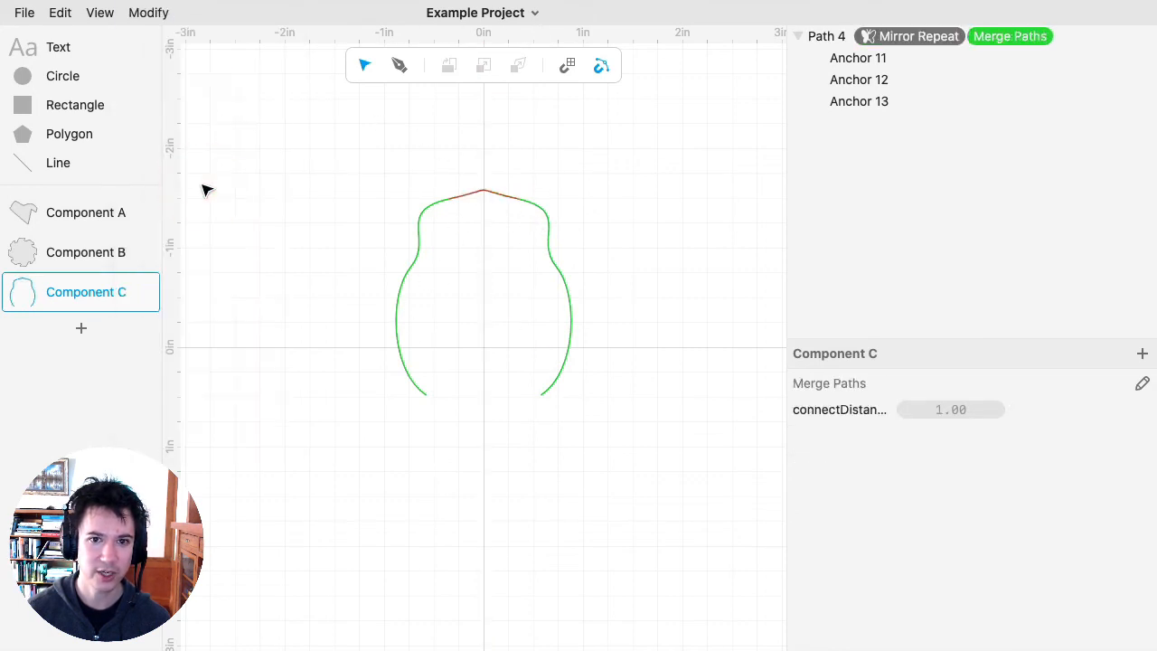
pyautogui.moveTo(450, 412)
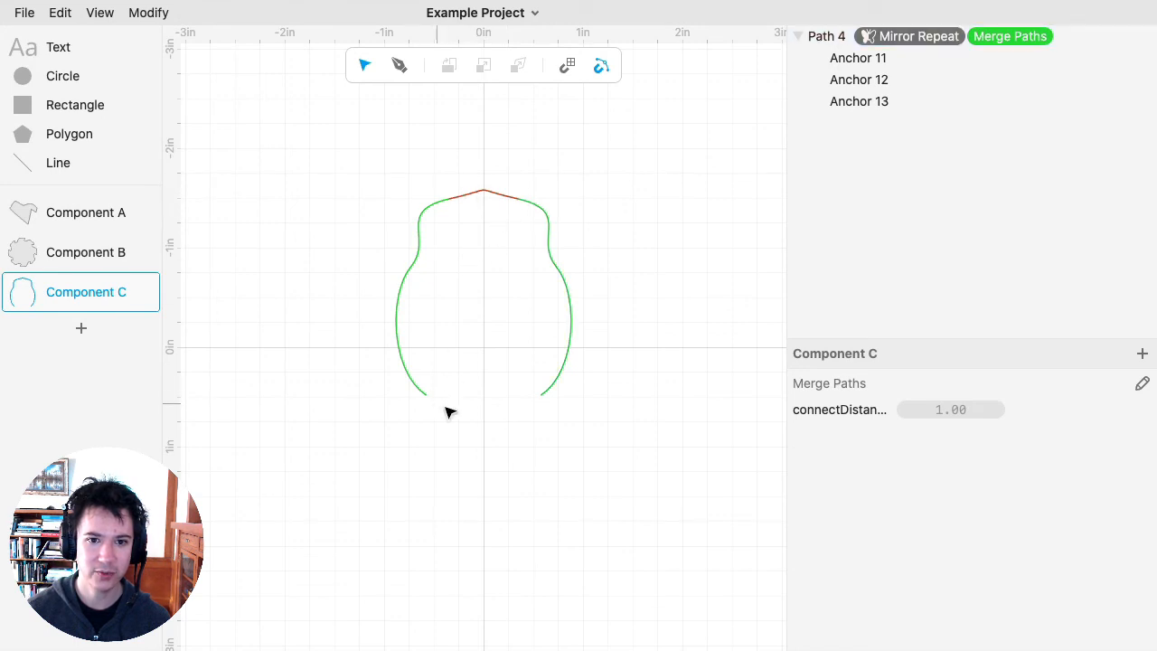
pyautogui.moveTo(528, 380)
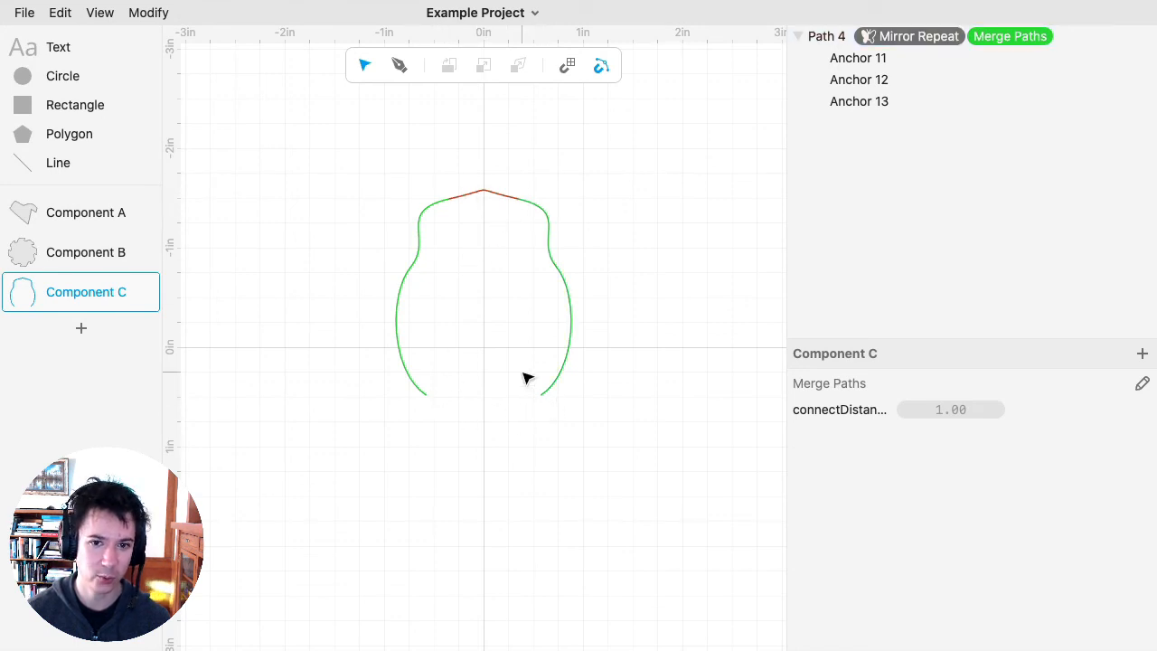
pyautogui.moveTo(945, 436)
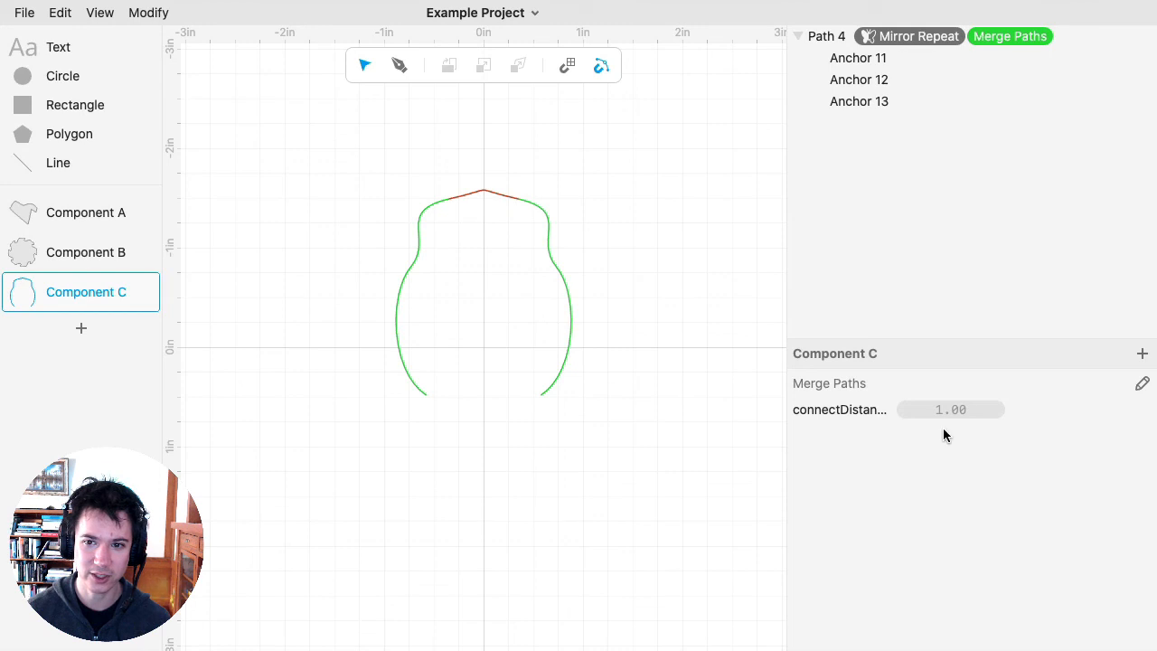
pyautogui.moveTo(949, 408); pyautogui.dragTo(1012, 409)
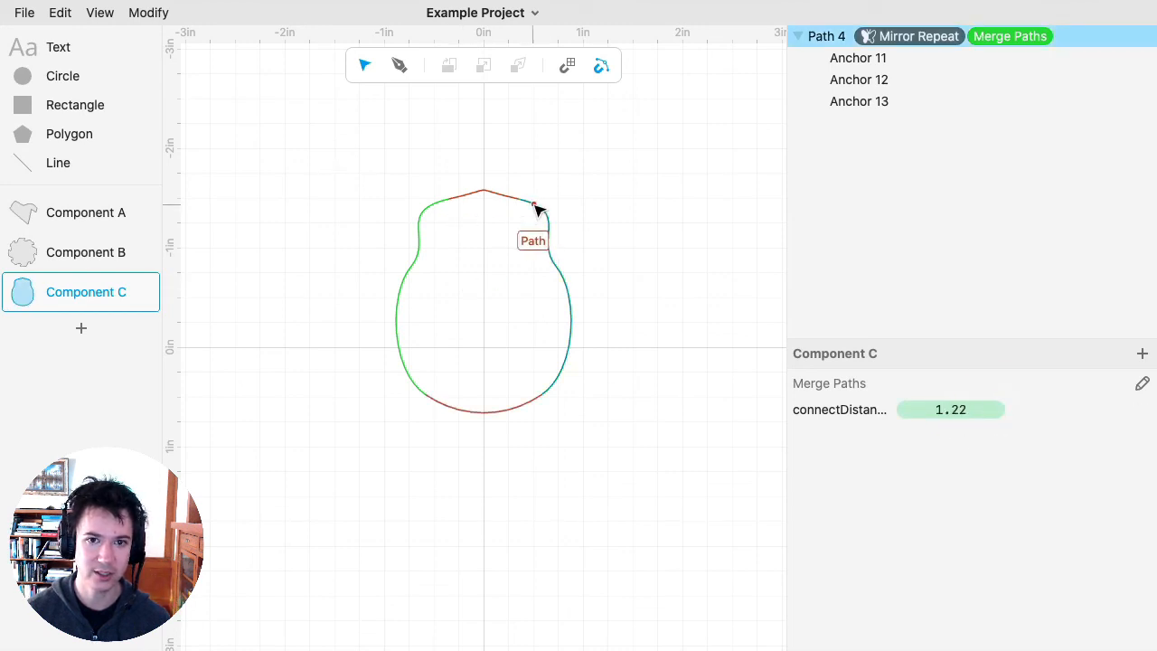
pyautogui.click(533, 190)
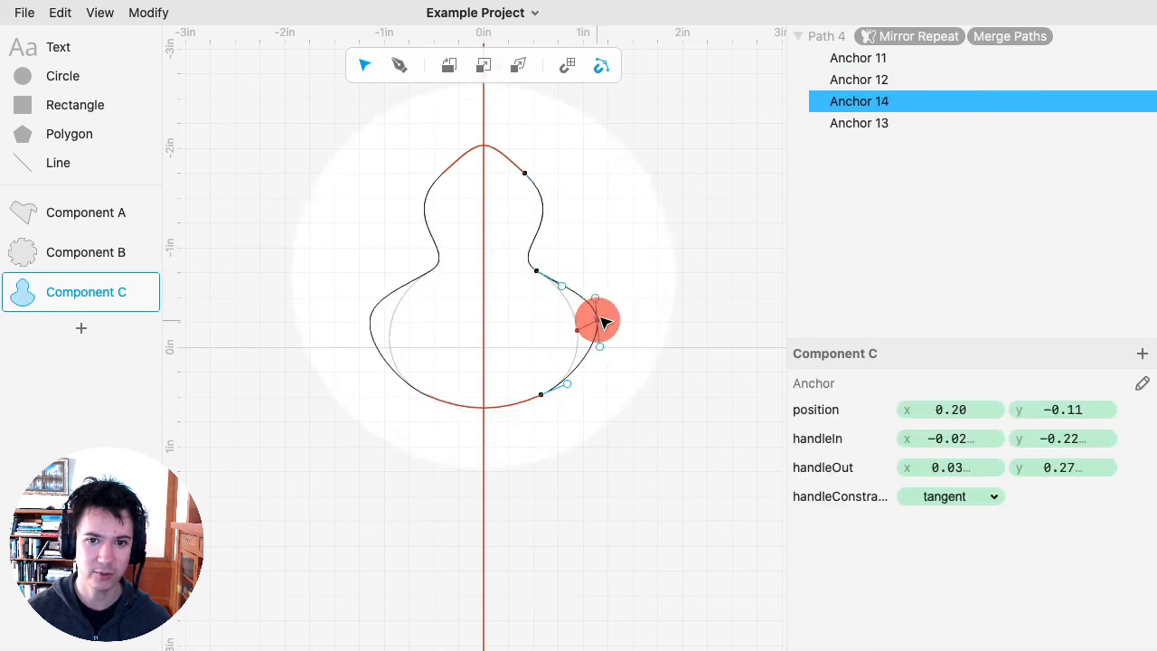
# Pull Anchor 14's handle upward so the side swells into a gourd-like lobe.
pyautogui.moveTo(605, 323); pyautogui.dragTo(611, 226)
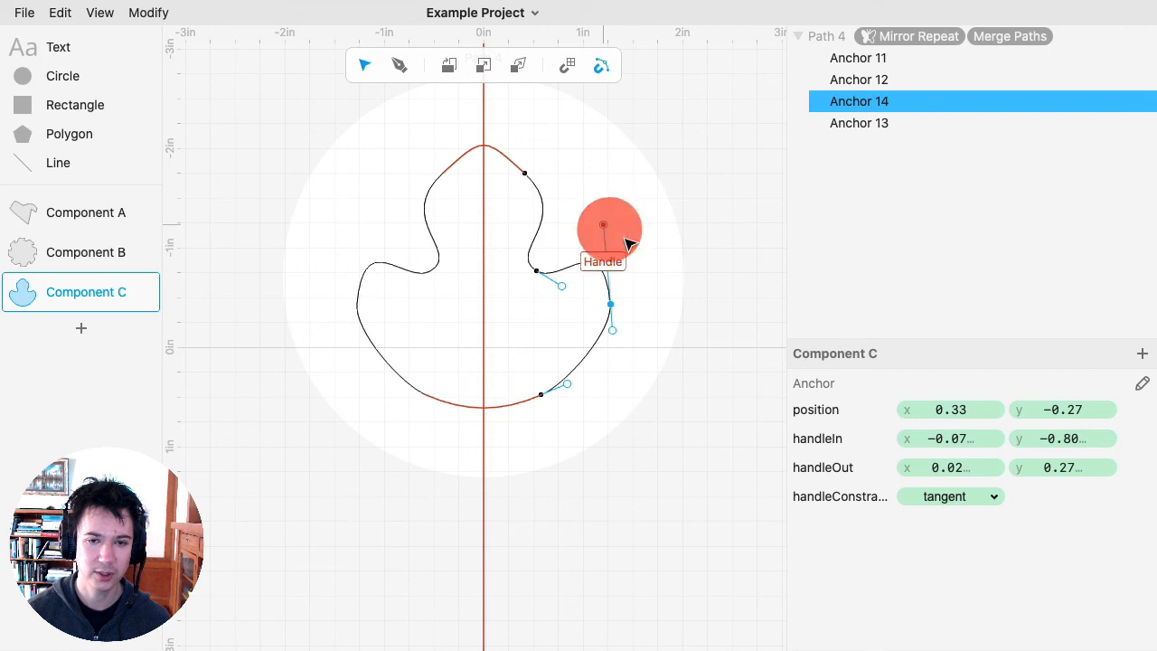
pyautogui.moveTo(652, 281)
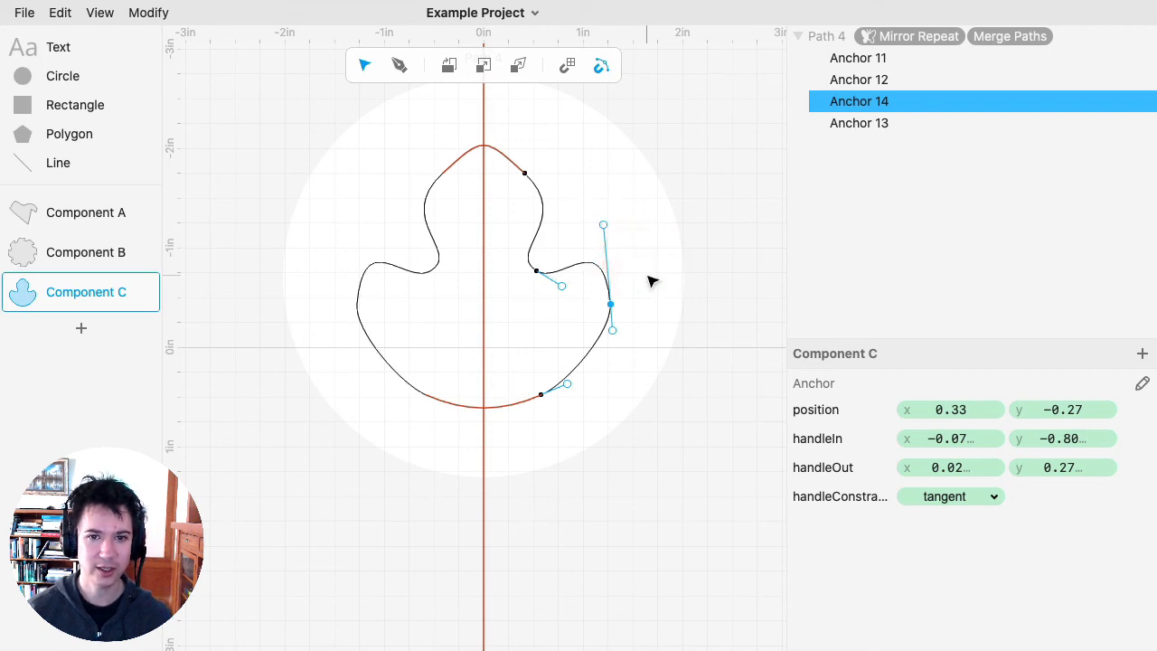